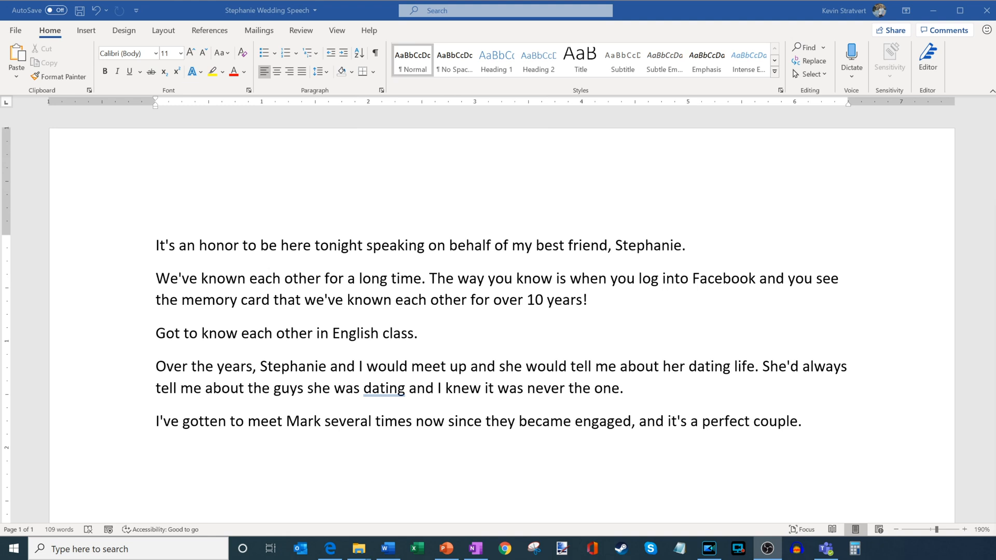
mouse_move(651, 312)
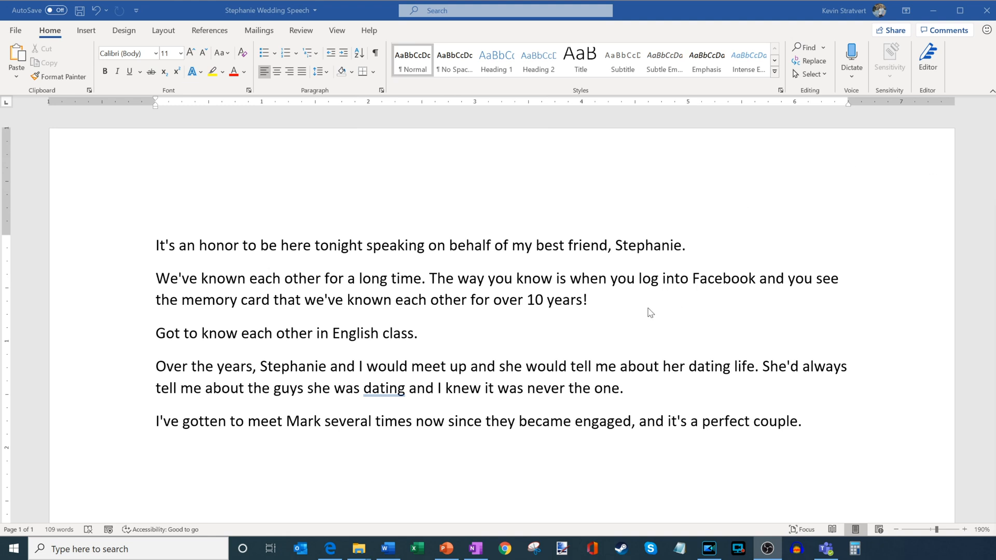
mouse_move(639, 317)
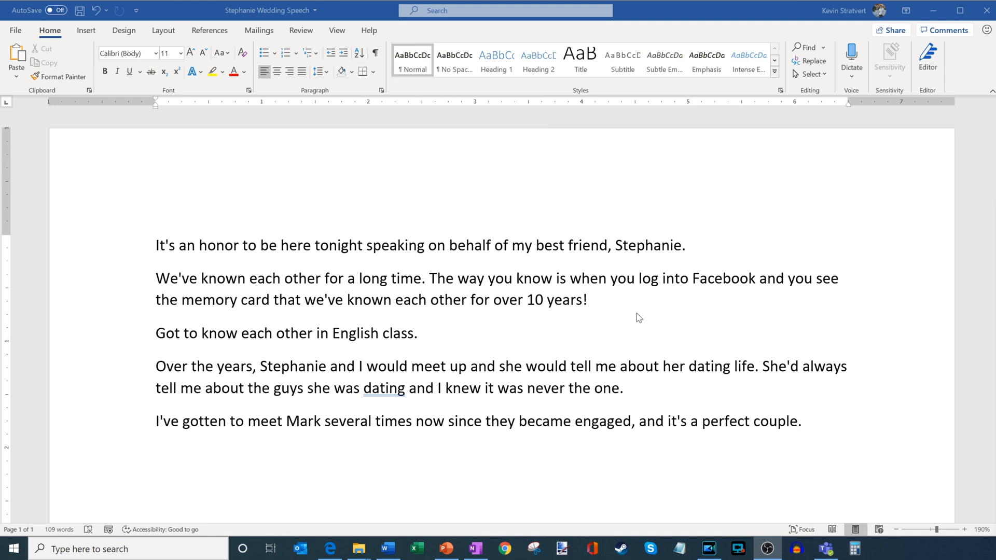
mouse_move(534, 290)
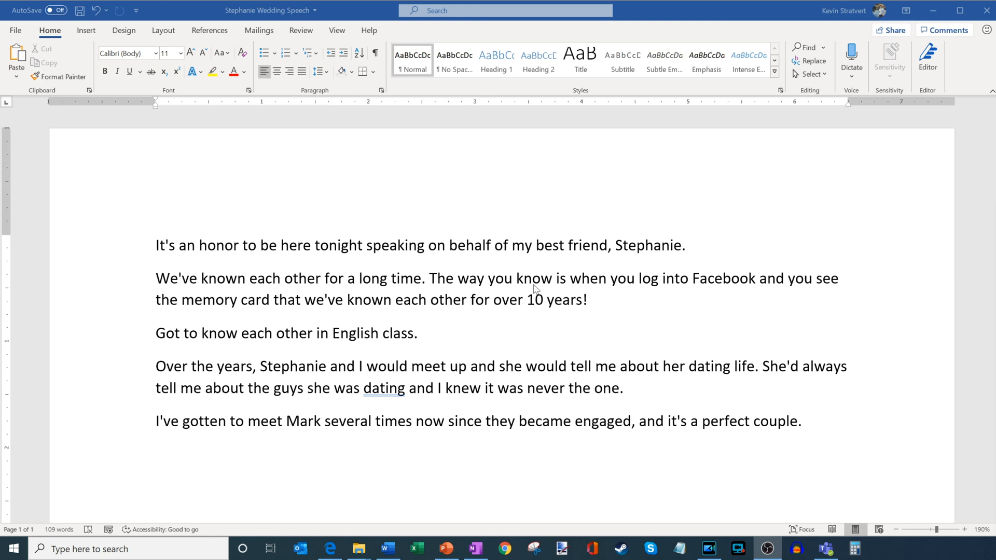
mouse_move(611, 261)
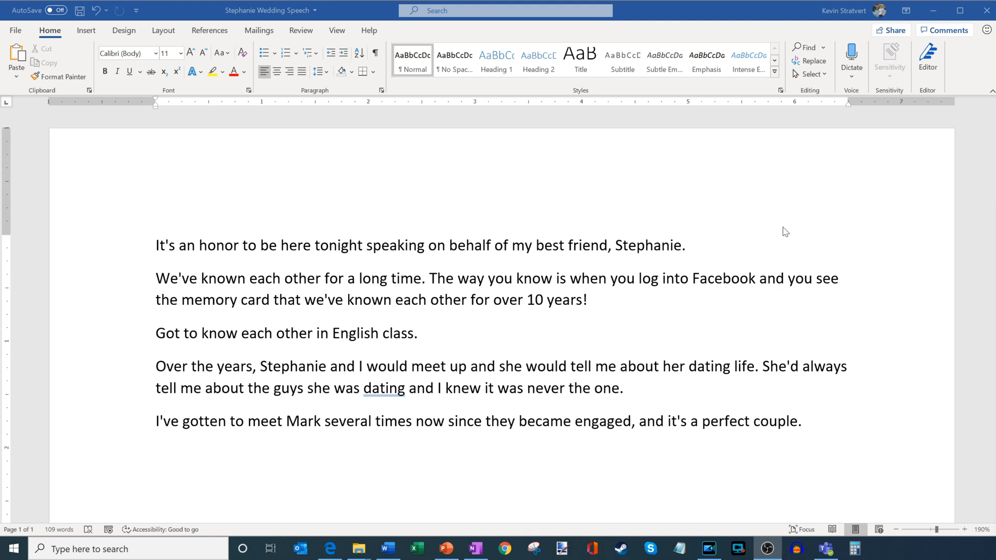
Bring up Word's Share prompt offering OneDrive upload or a Word/PDF attachment
scroll("up", 3)
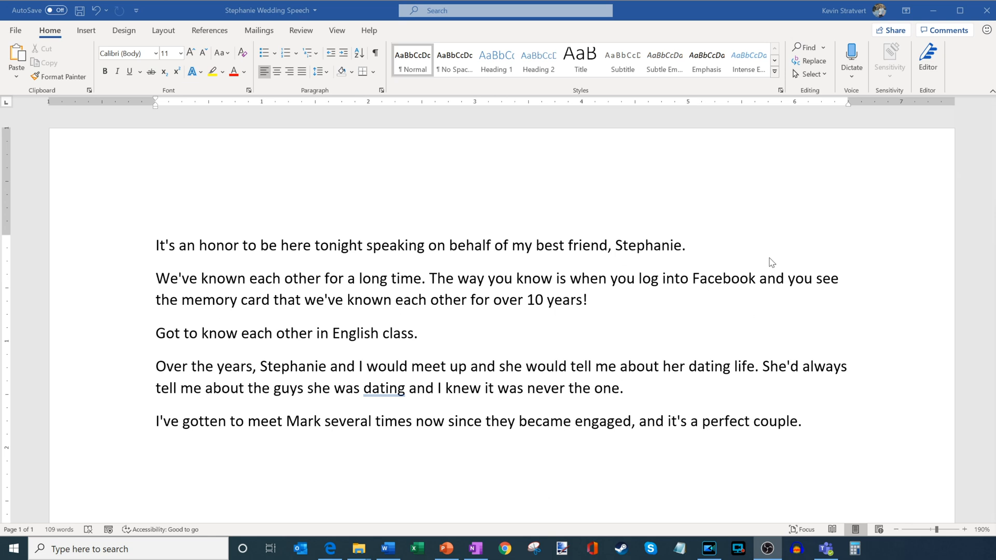
left_click(966, 11)
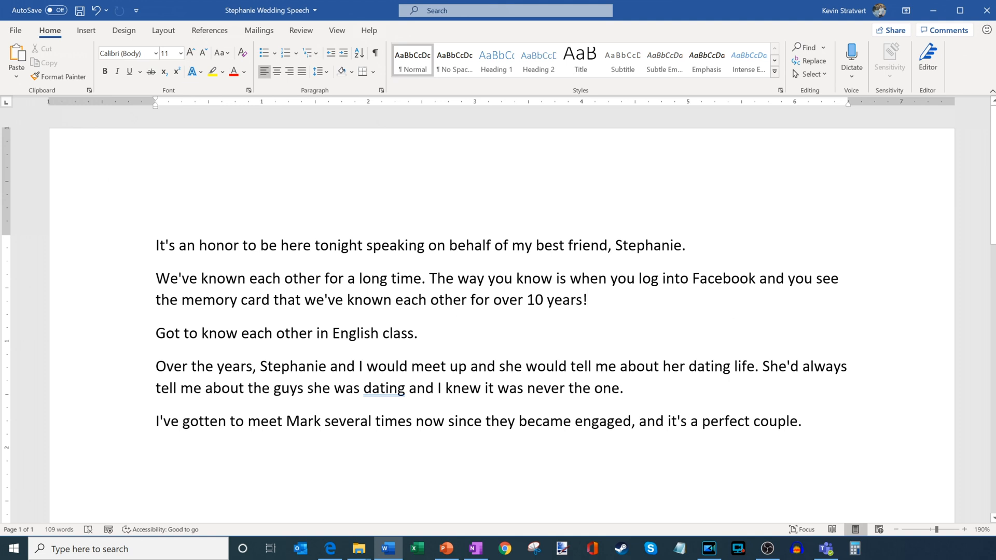
left_click(587, 299)
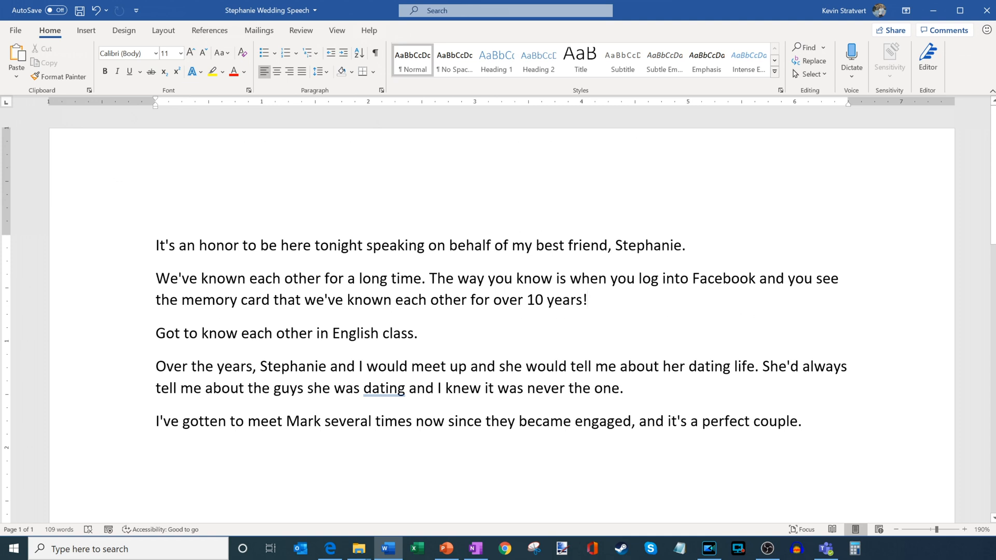
left_click(588, 299)
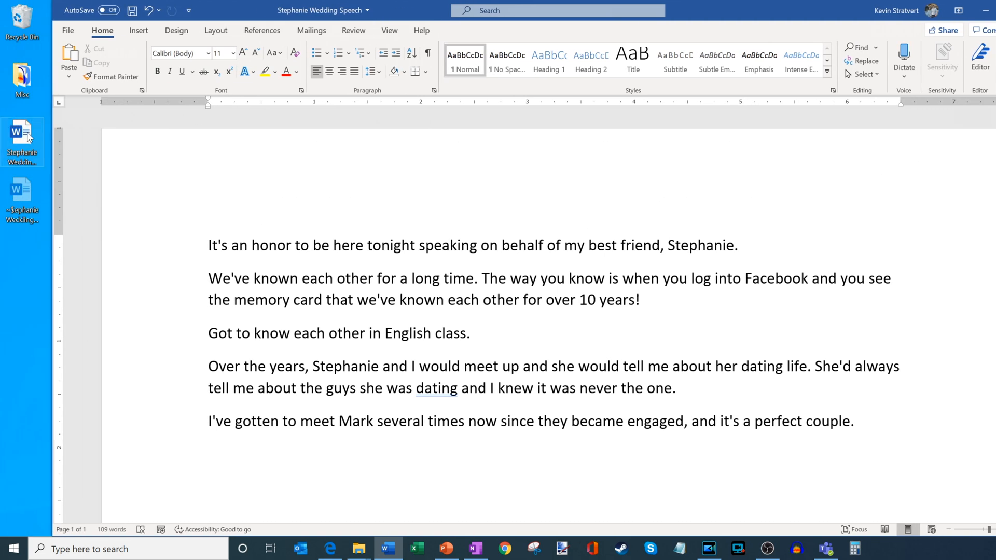
left_click(640, 300)
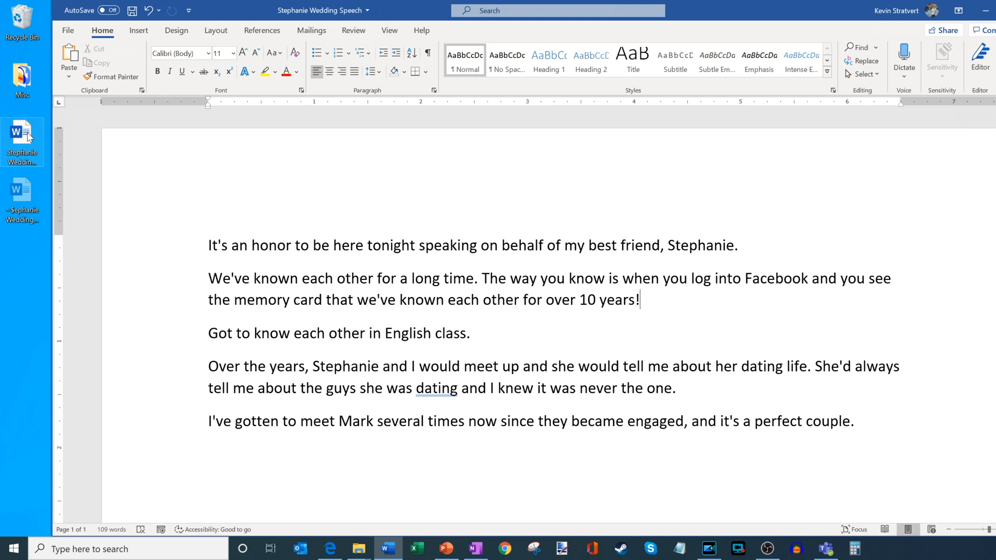
left_click(980, 11)
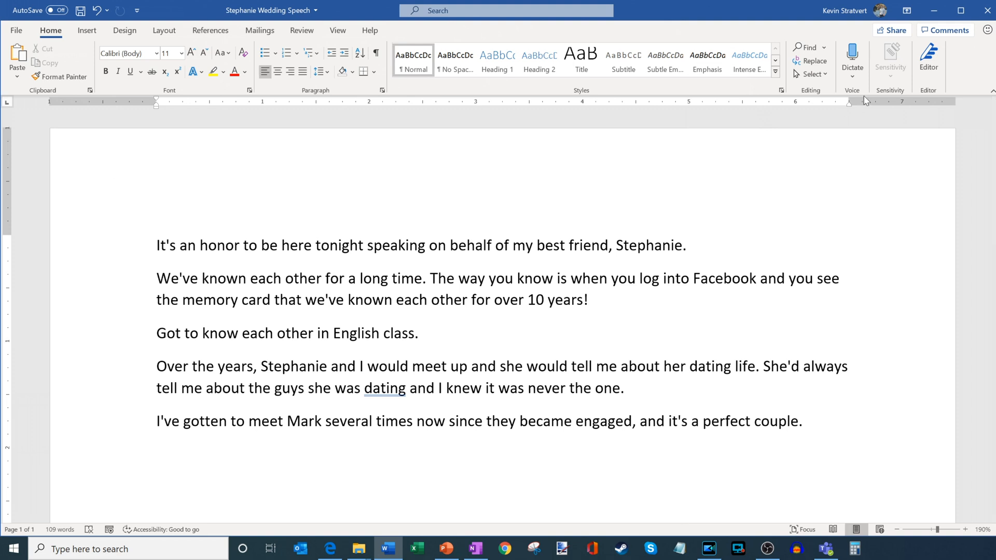
mouse_move(946, 105)
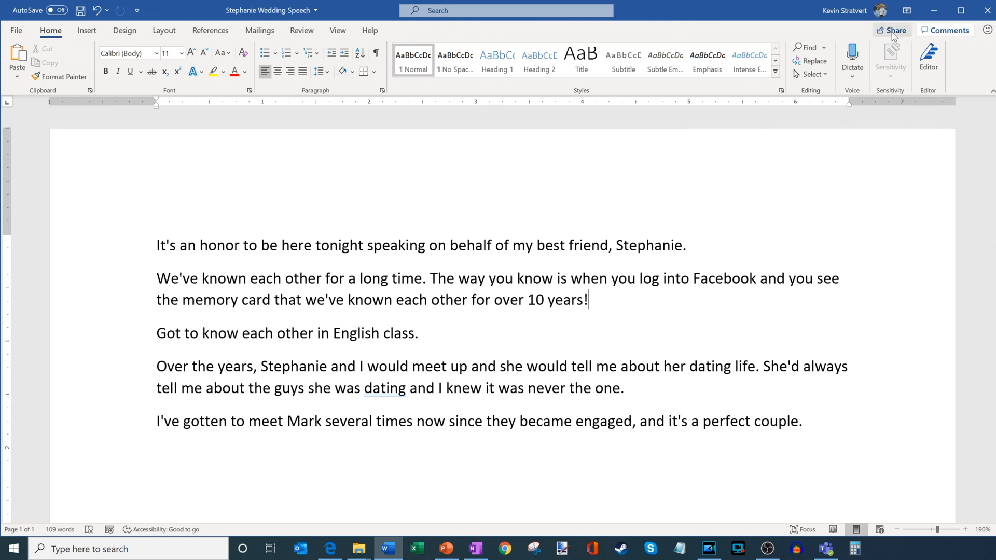
mouse_move(891, 30)
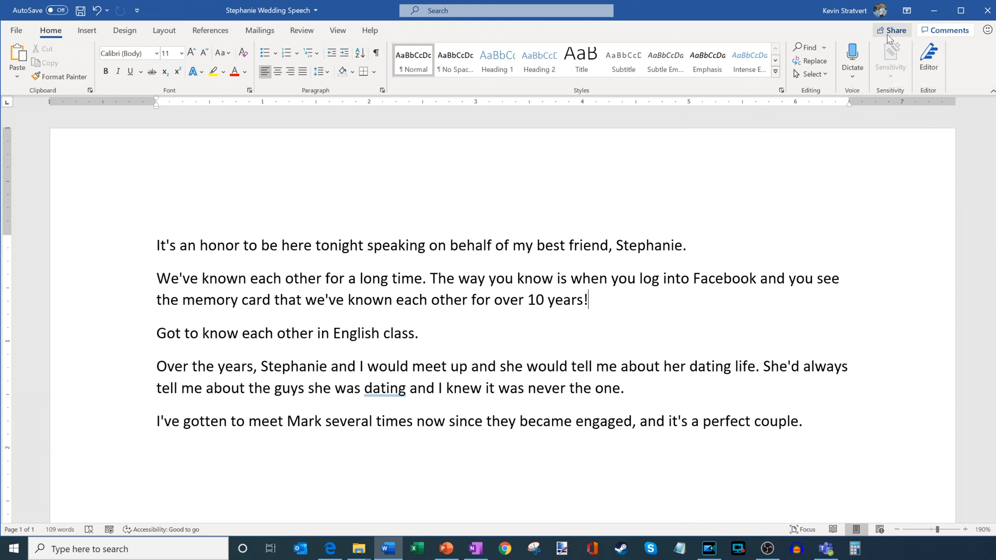
left_click(890, 30)
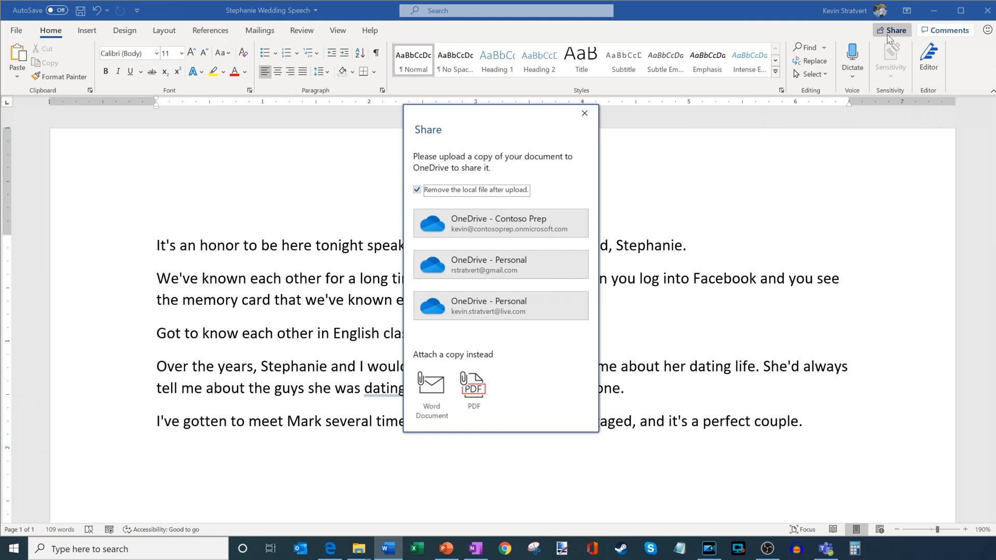
mouse_move(517, 156)
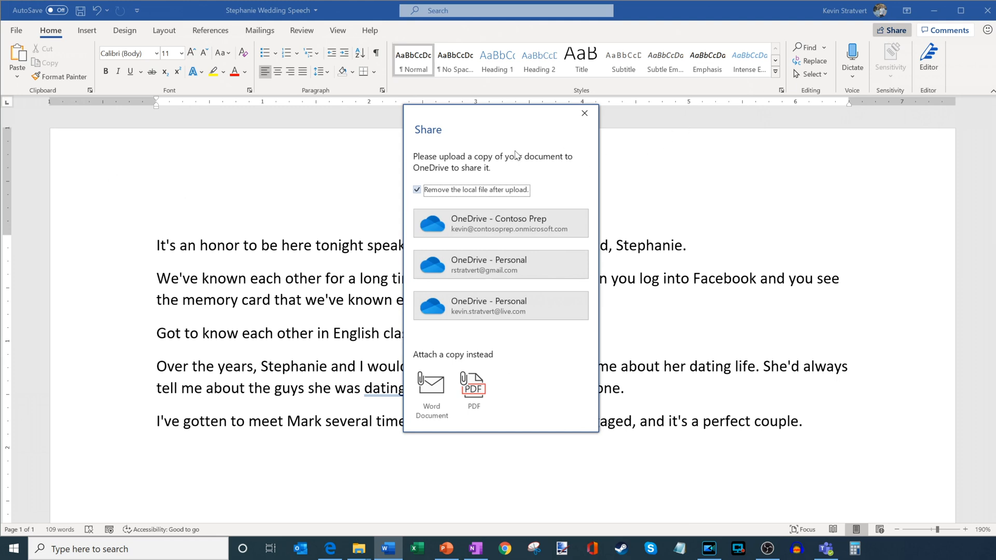
mouse_move(565, 165)
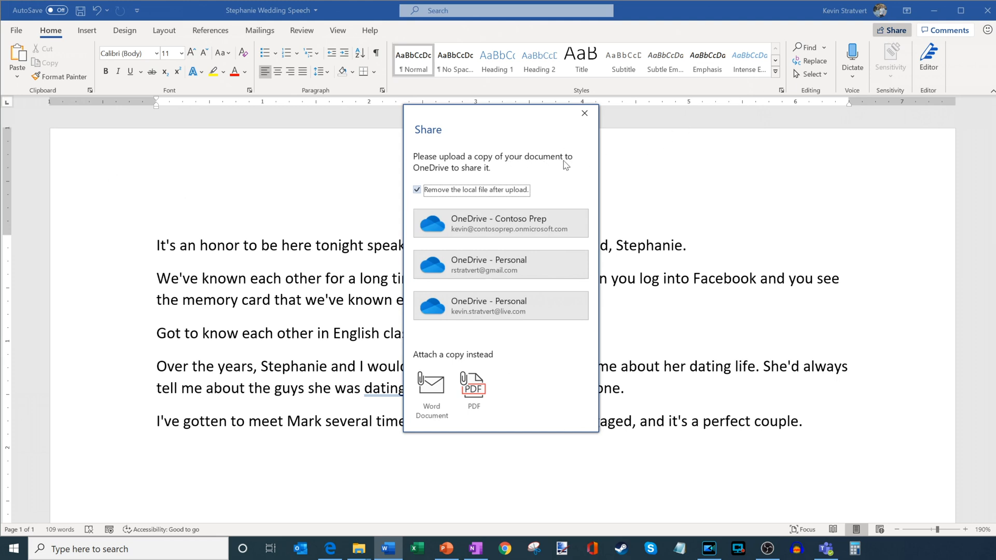
mouse_move(564, 159)
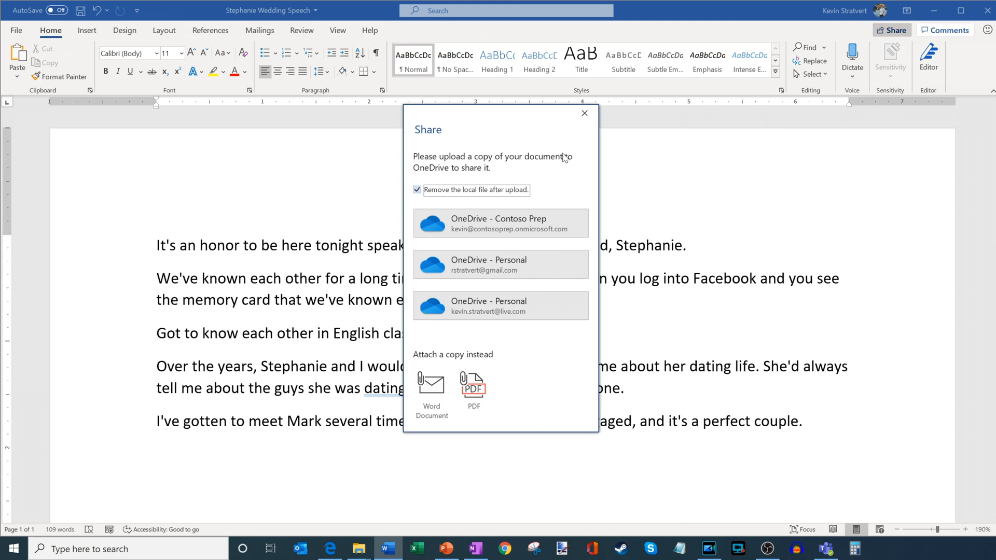
mouse_move(508, 145)
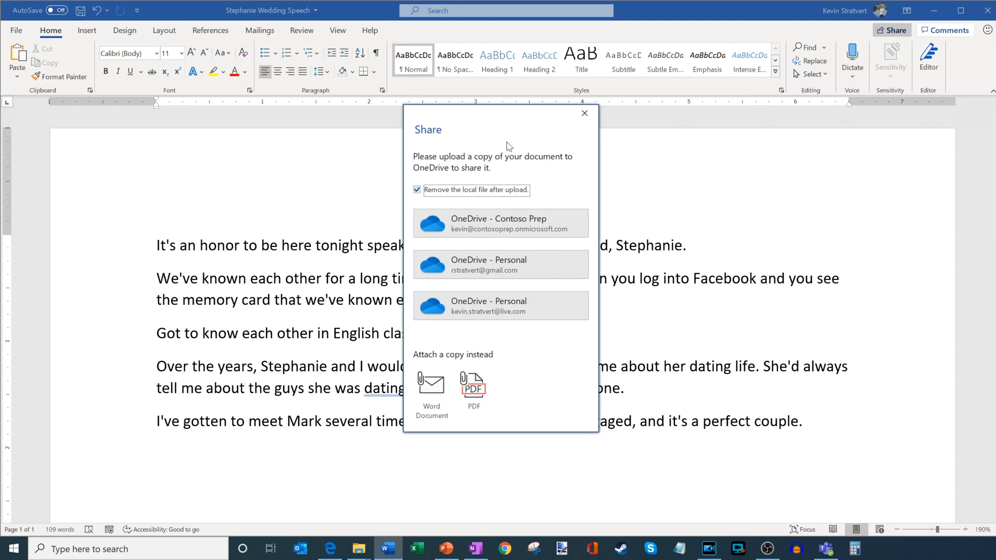
mouse_move(481, 195)
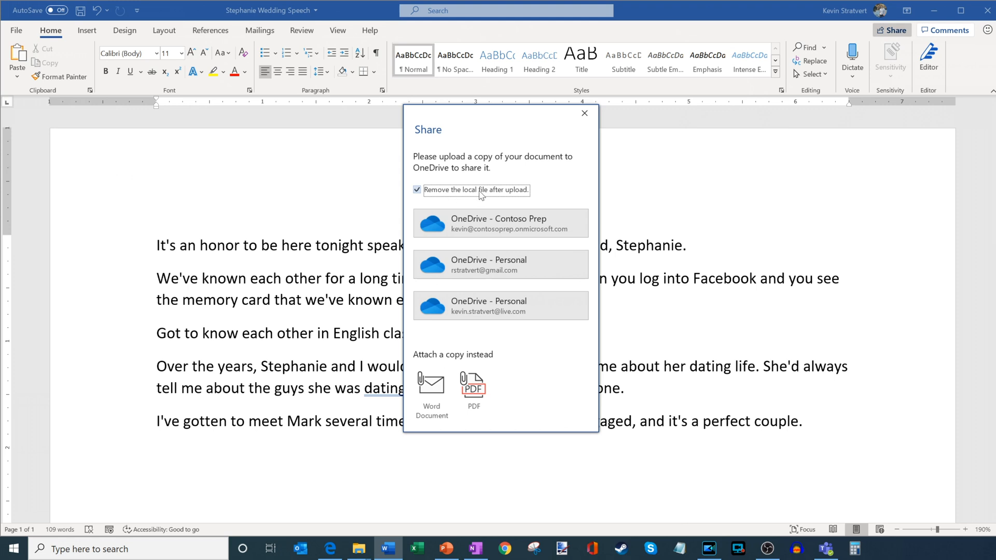
mouse_move(487, 192)
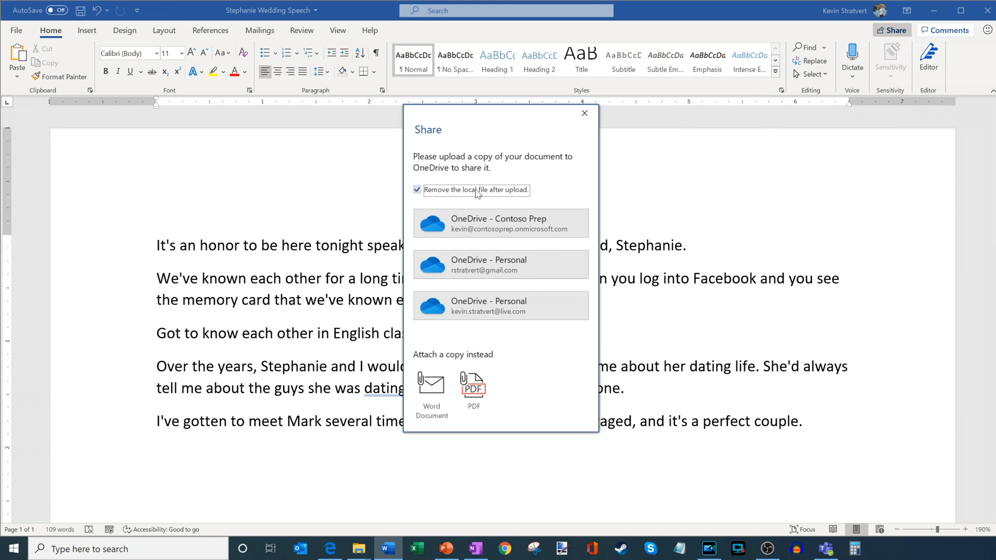
mouse_move(431, 387)
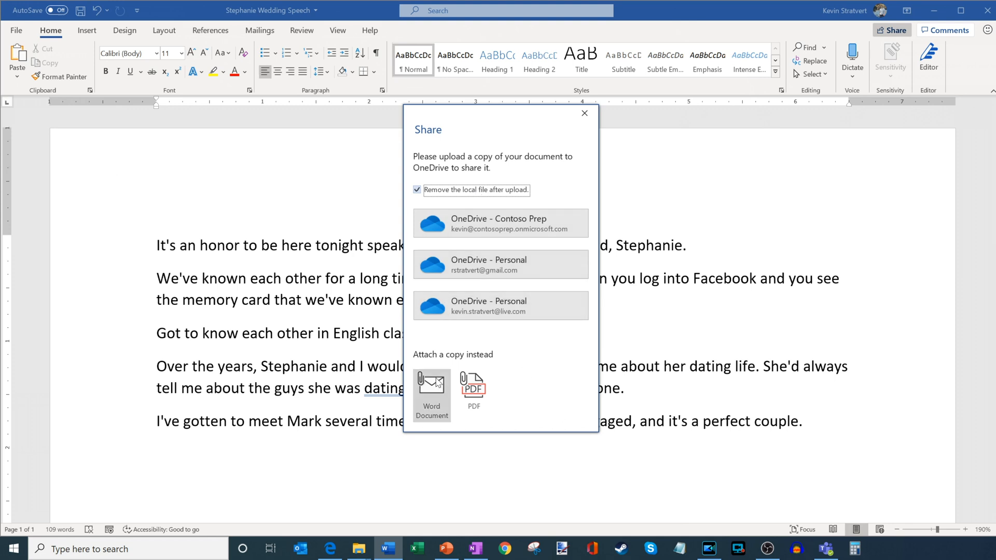
mouse_move(473, 388)
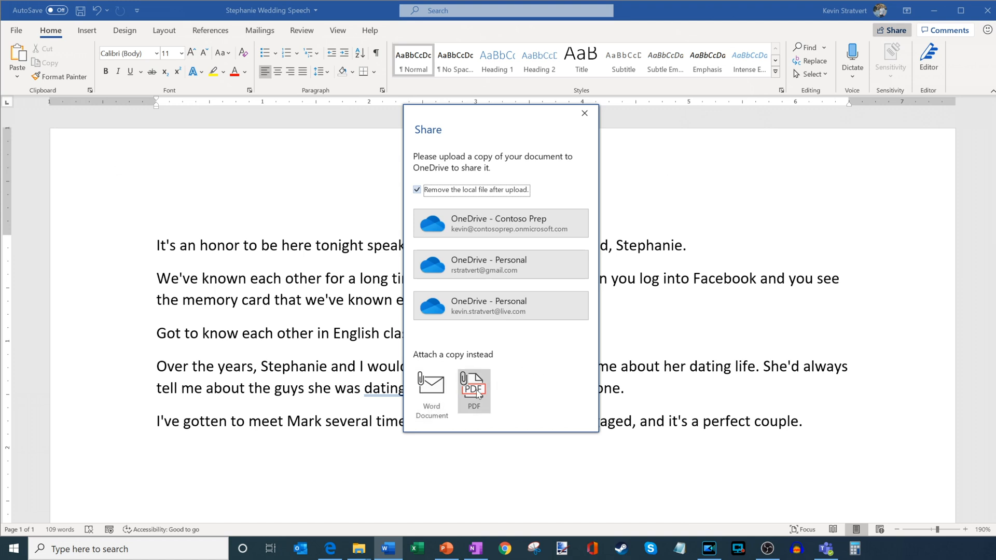
mouse_move(431, 391)
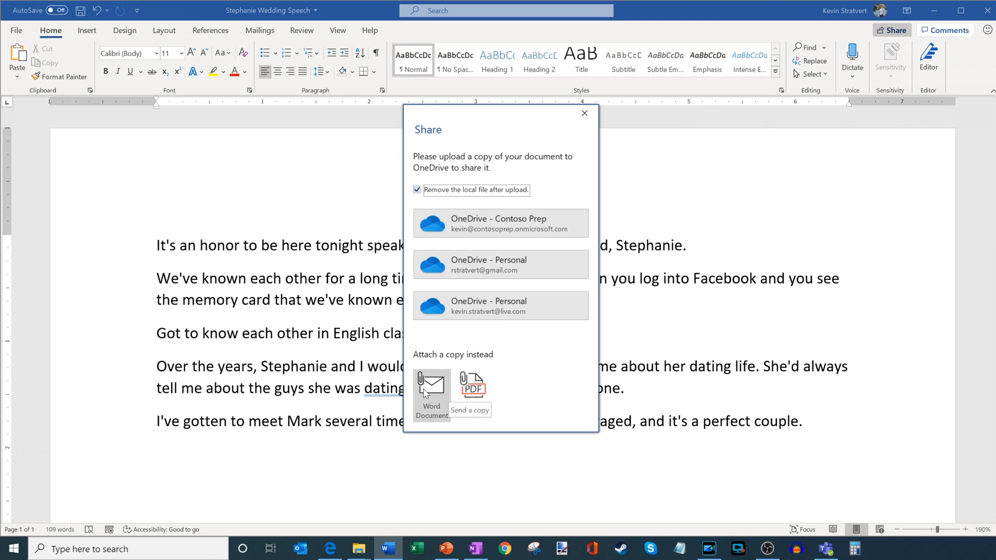
mouse_move(472, 385)
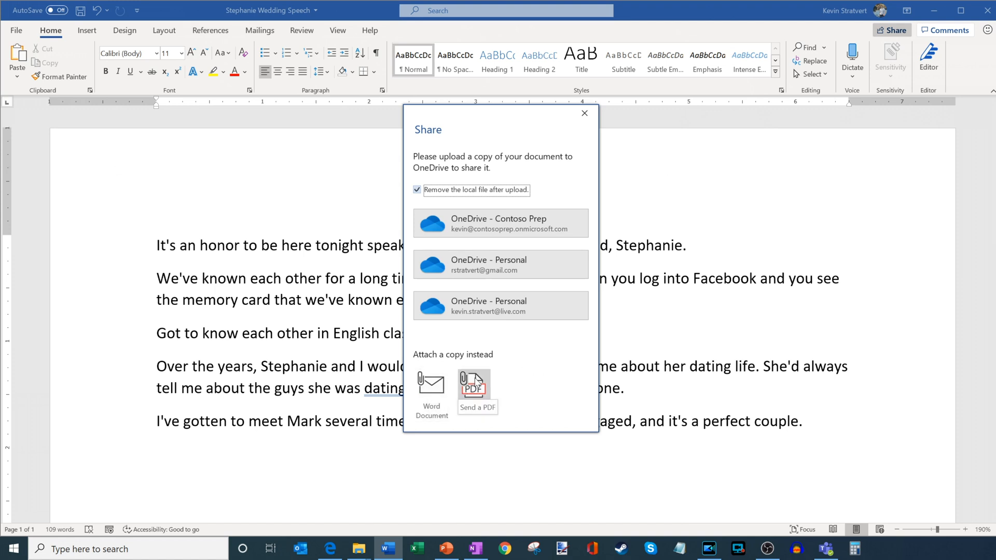
mouse_move(581, 361)
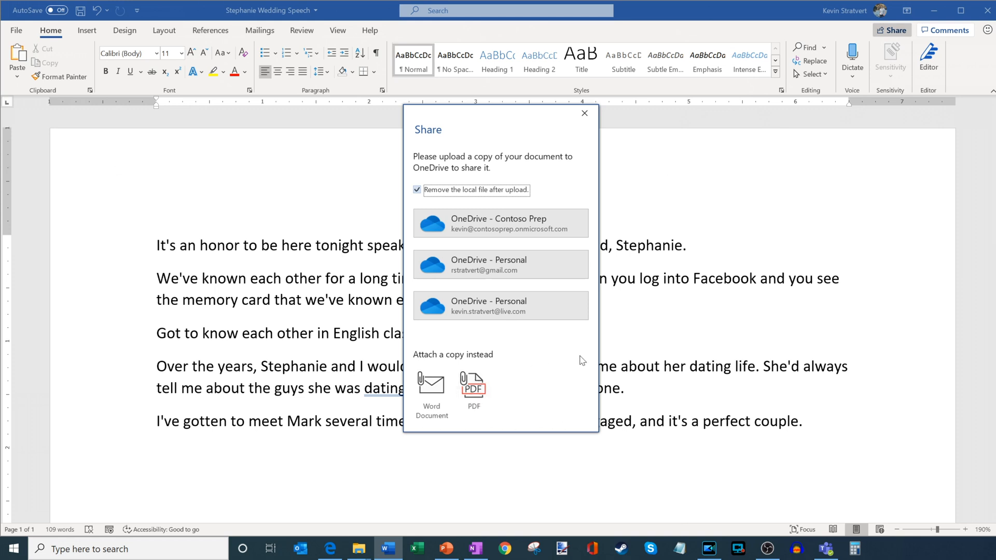
mouse_move(569, 354)
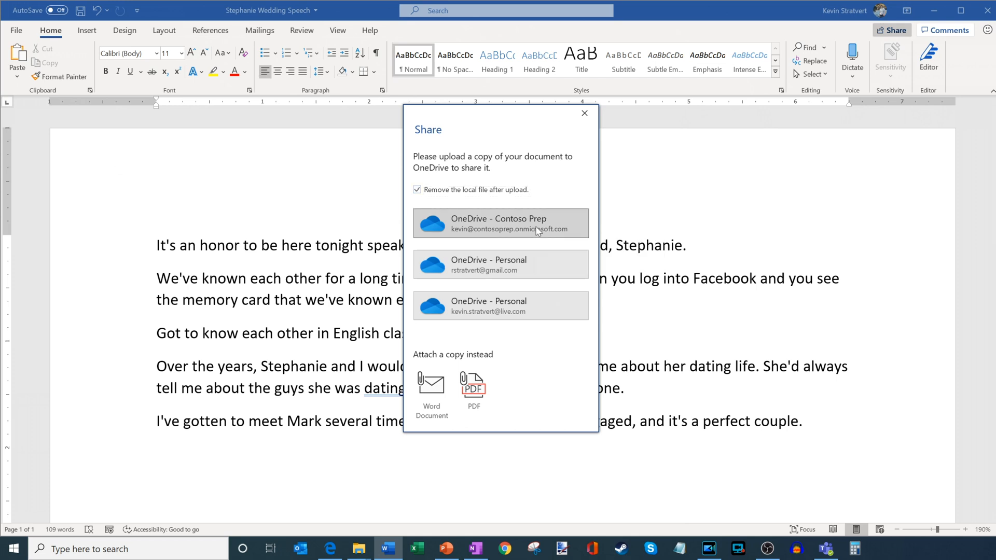
left_click(500, 223)
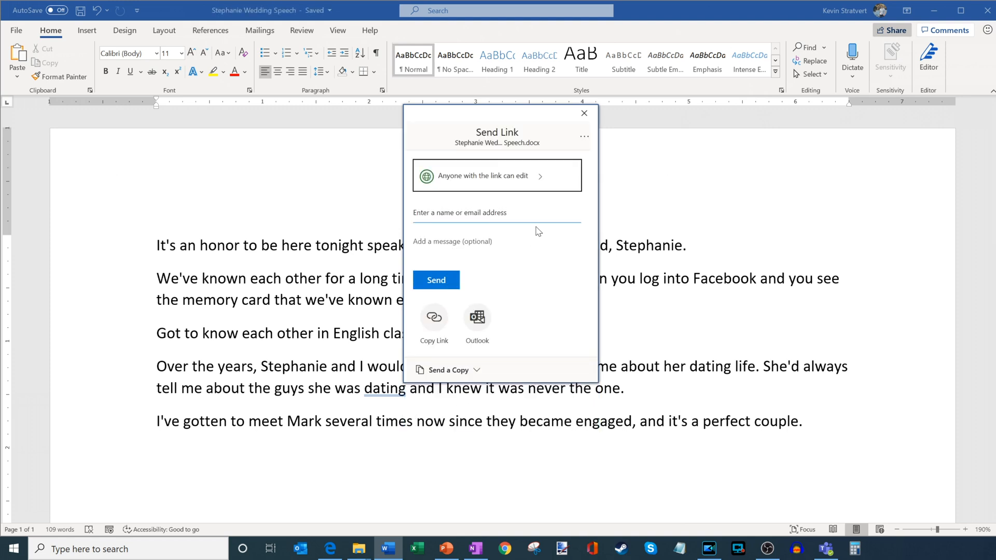
mouse_move(522, 115)
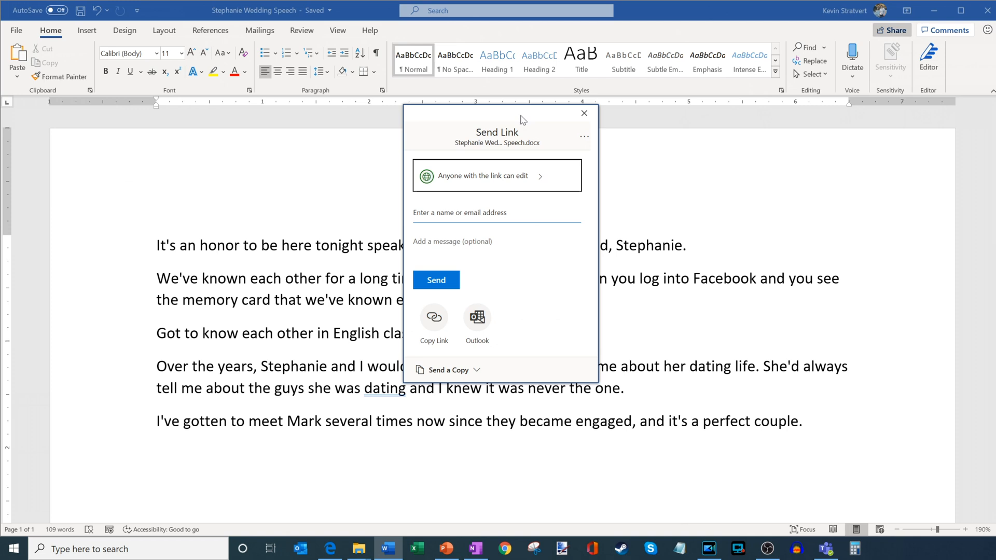
mouse_move(537, 179)
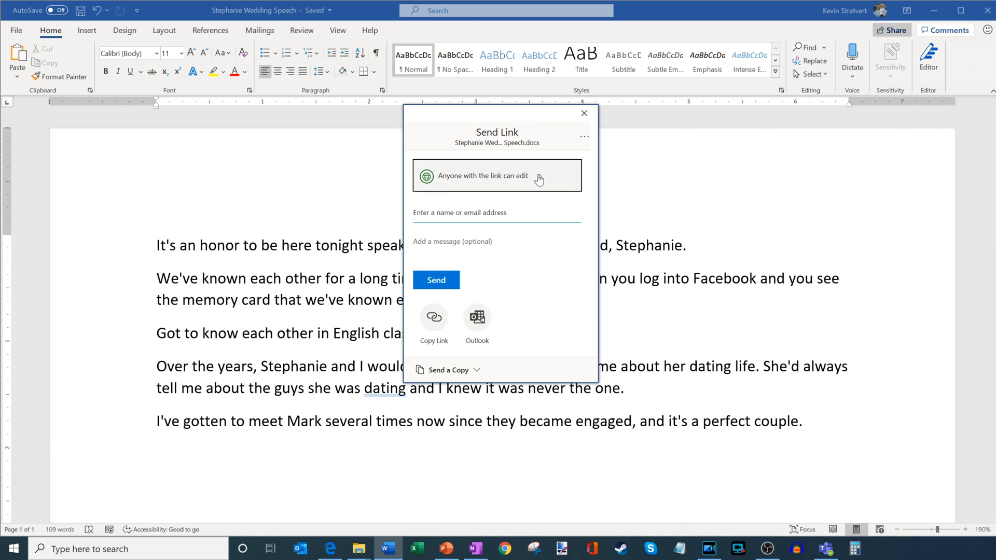
mouse_move(541, 181)
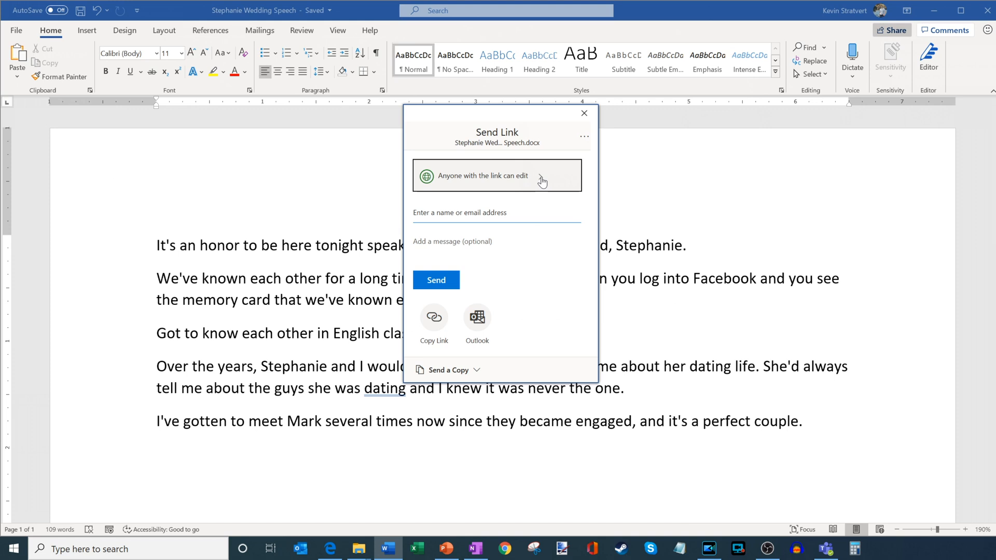
Open Link settings from the 'Anyone with the link can edit' option
left_click(496, 176)
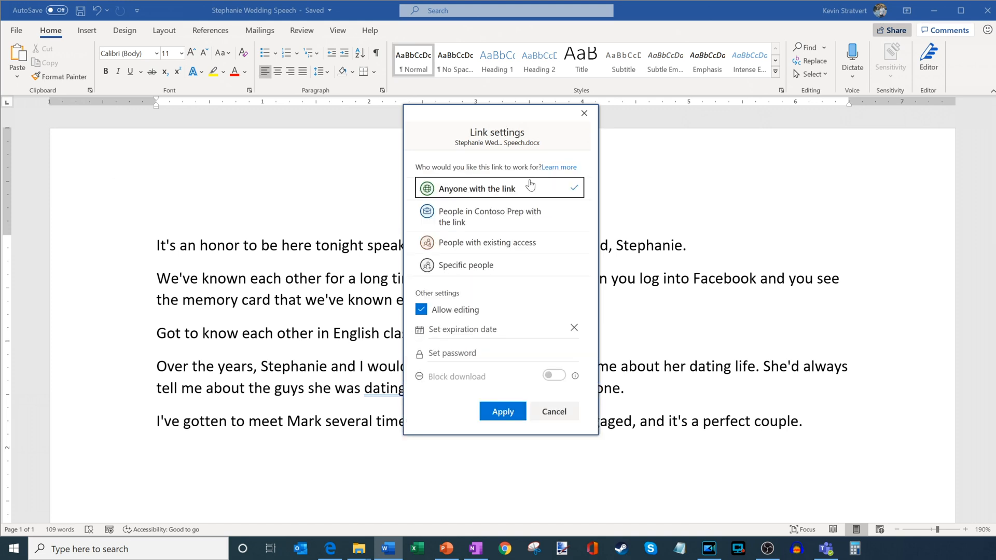
mouse_move(547, 193)
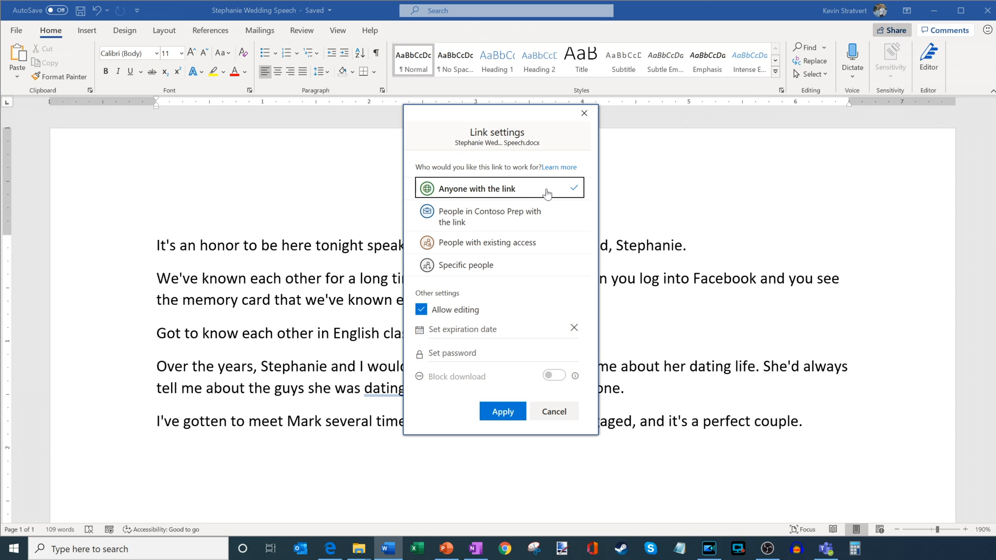
mouse_move(504, 230)
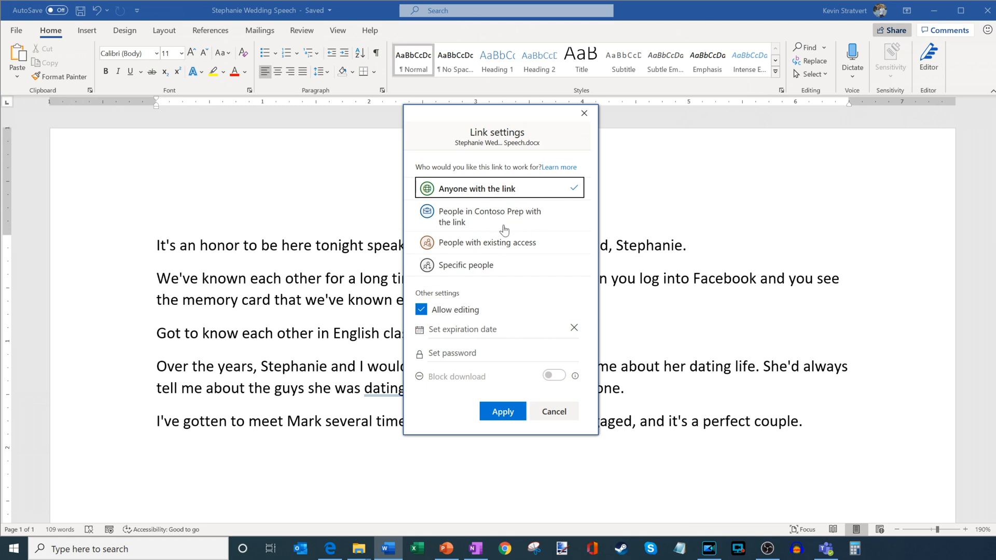
mouse_move(453, 272)
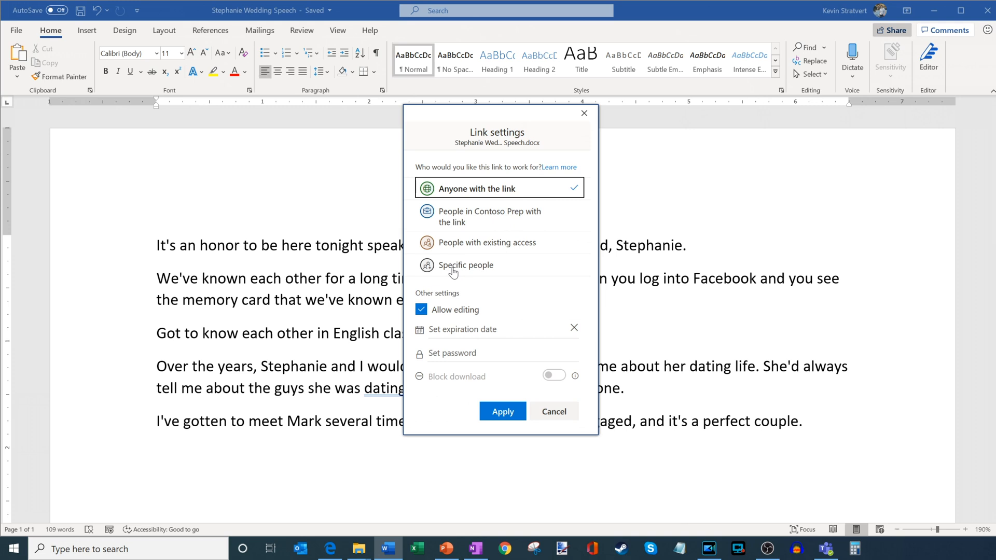
mouse_move(444, 315)
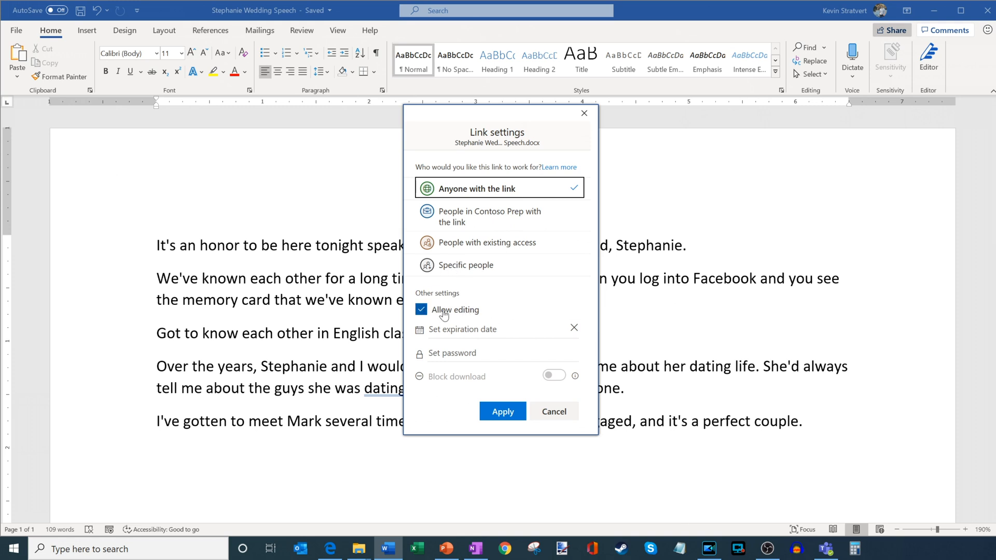
left_click(421, 309)
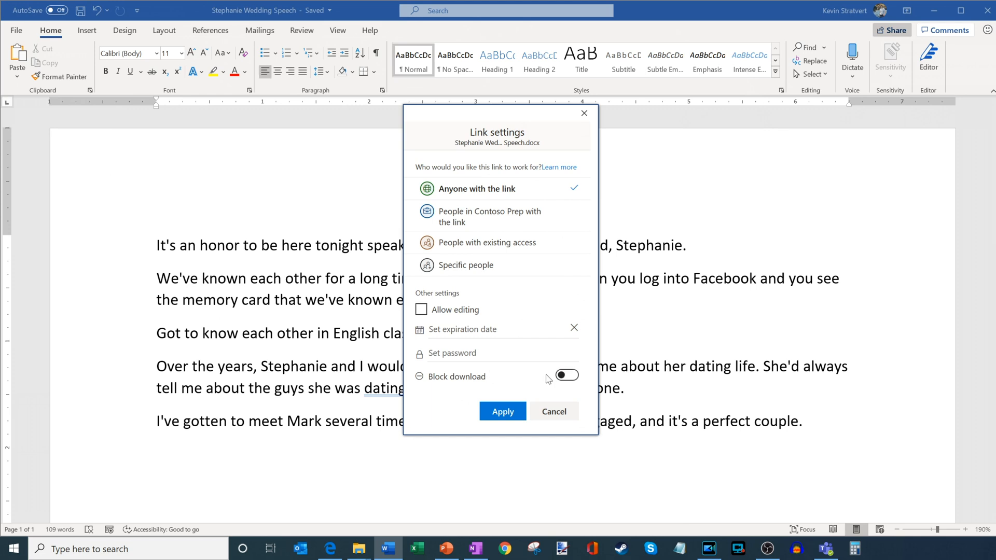
left_click(421, 312)
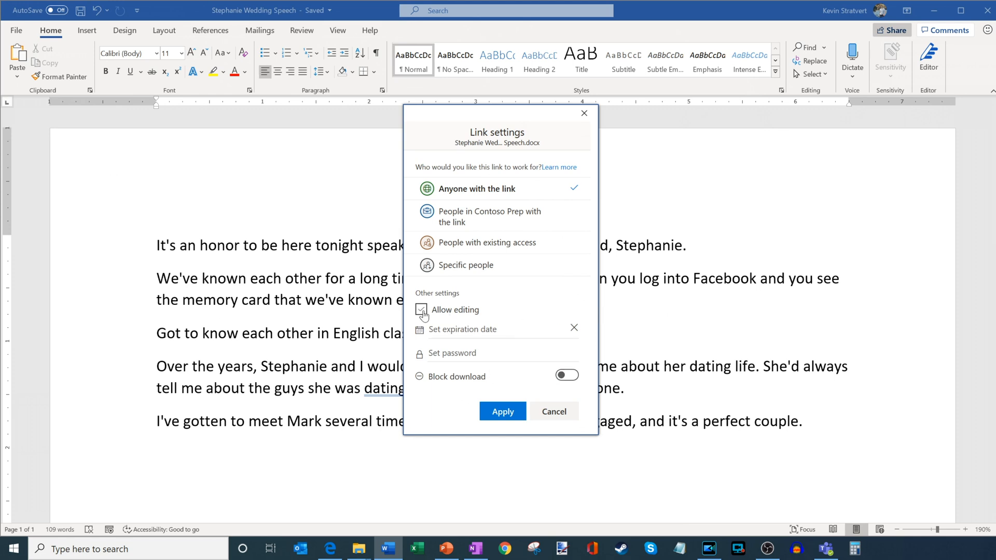
left_click(421, 310)
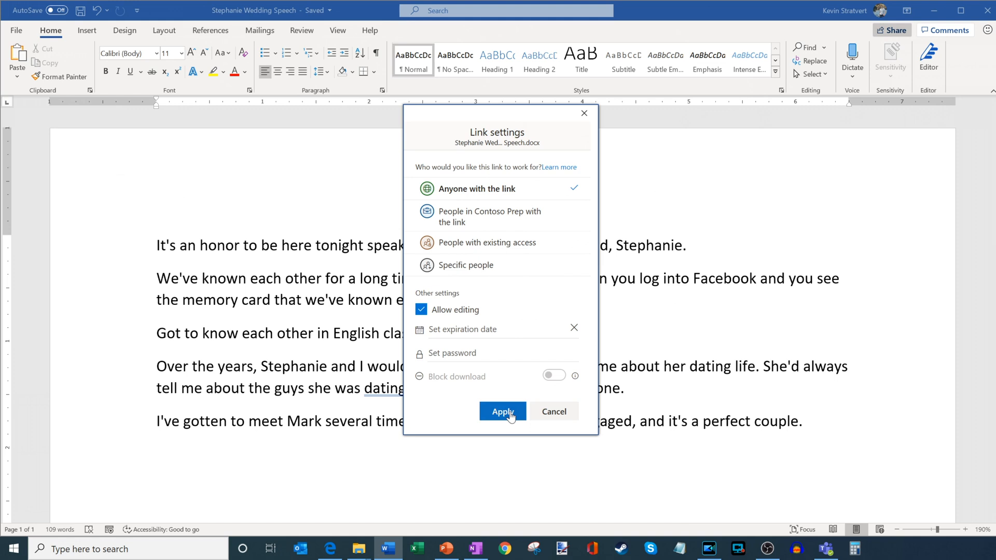
Apply the anyone-can-edit link settings, copy the link, and close the sharing window
left_click(503, 411)
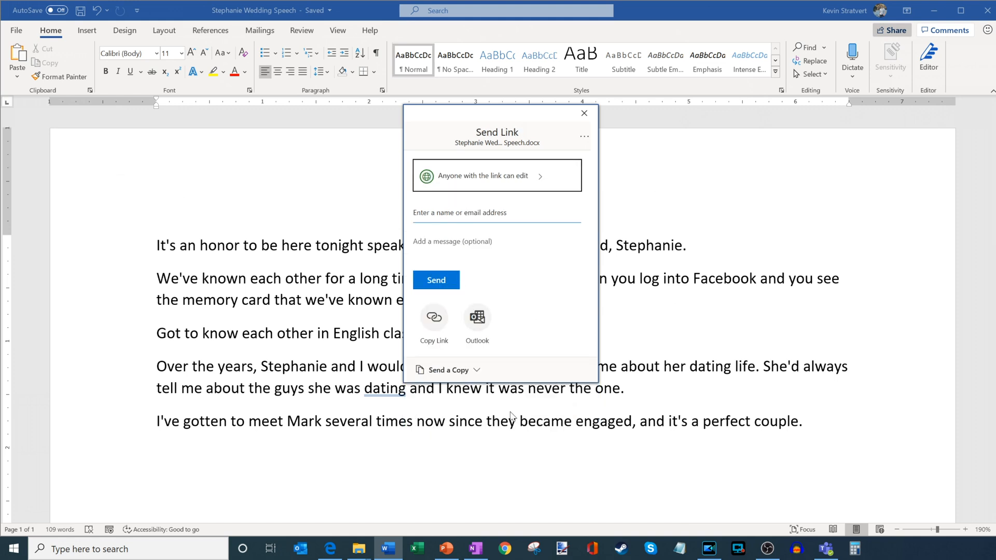
left_click(496, 212)
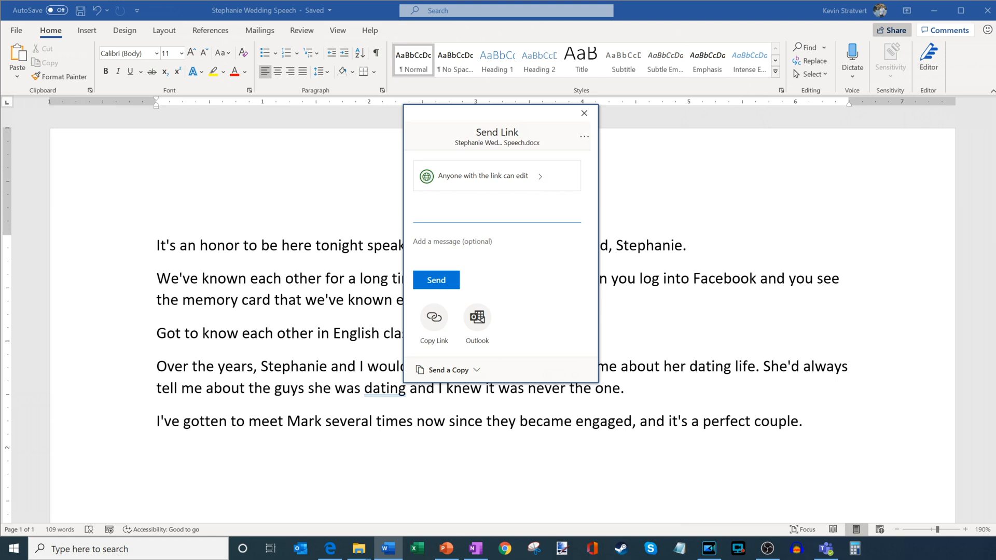
mouse_move(445, 299)
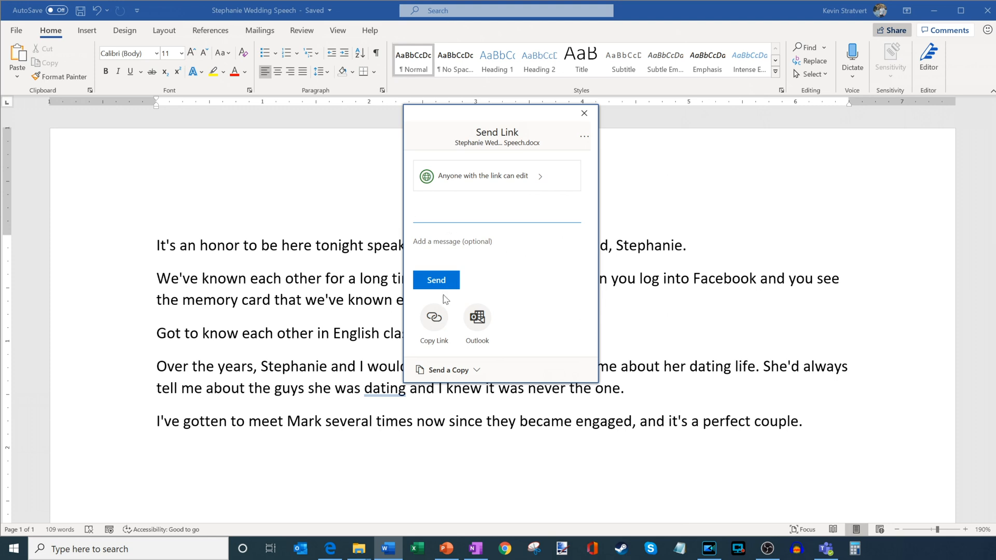
mouse_move(434, 319)
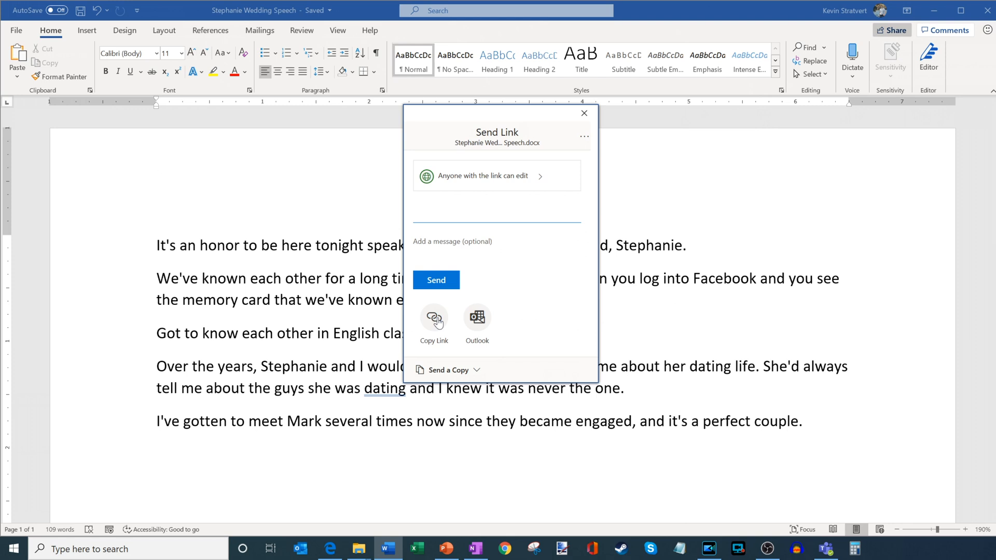
left_click(433, 317)
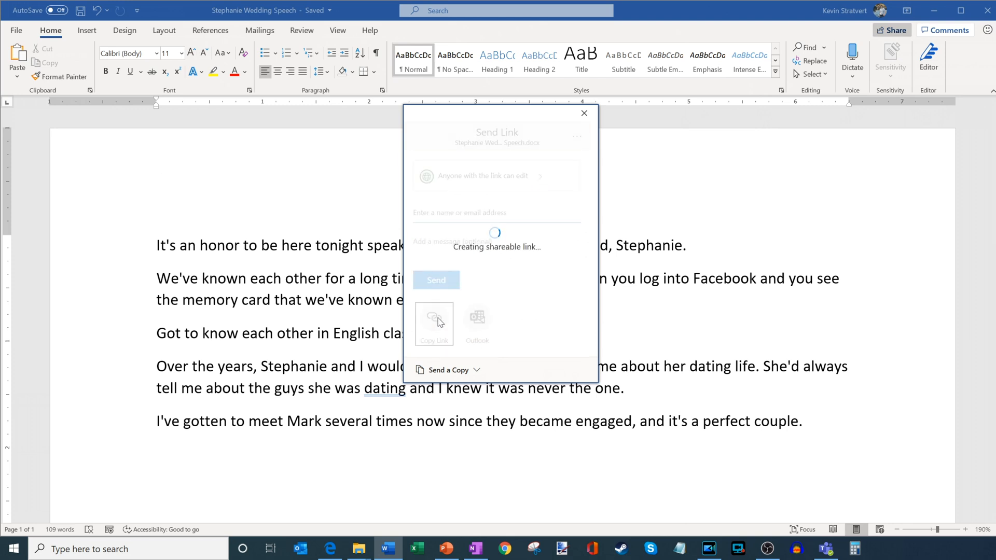
left_click(433, 323)
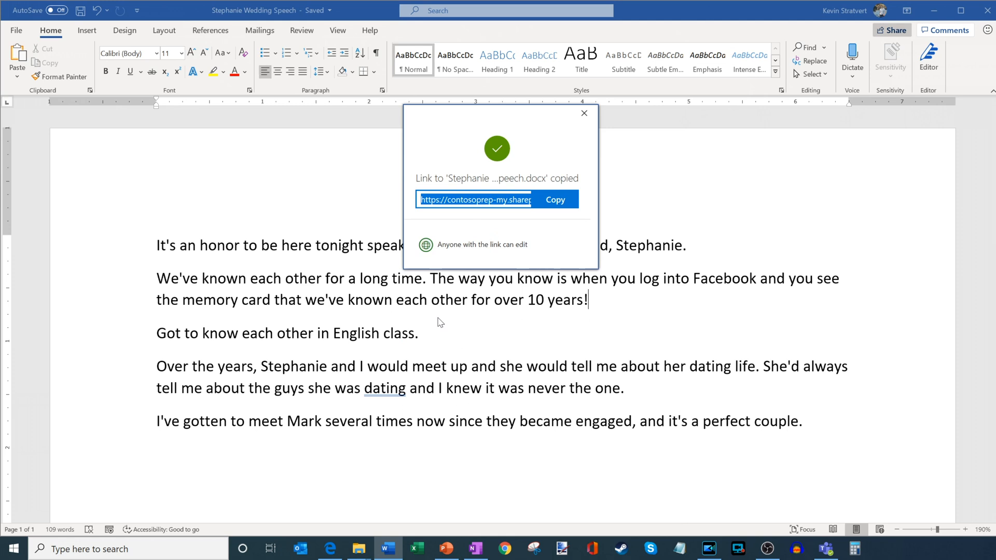
mouse_move(503, 205)
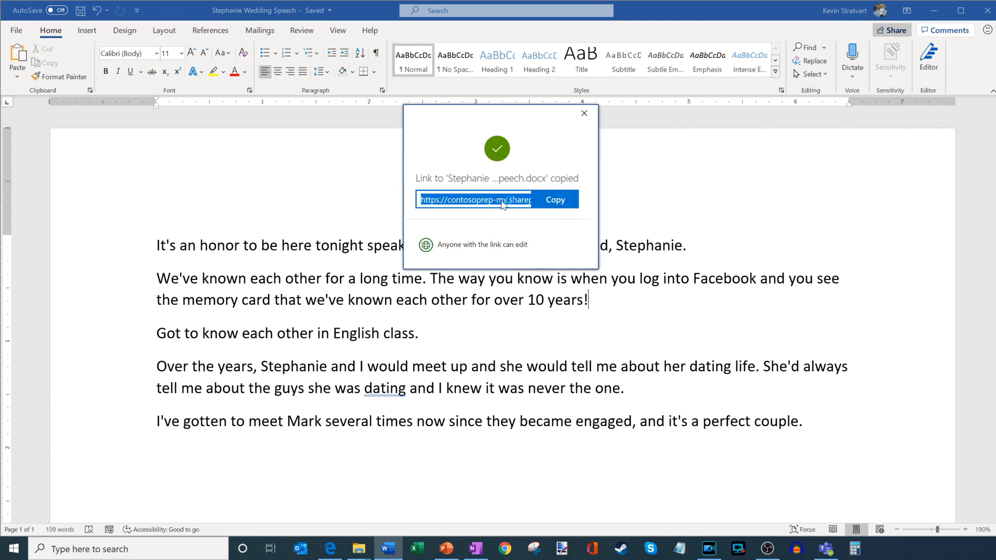
mouse_move(486, 206)
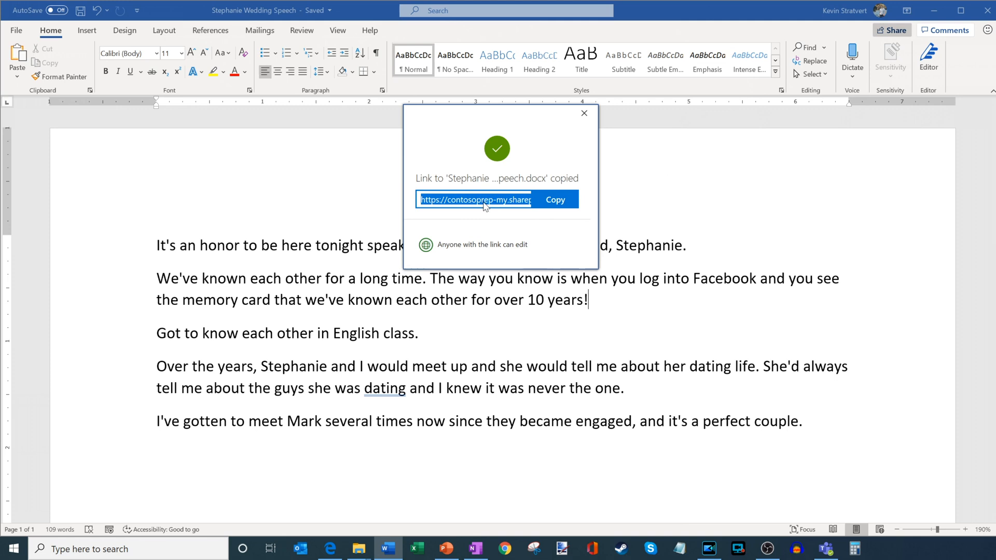
left_click(583, 113)
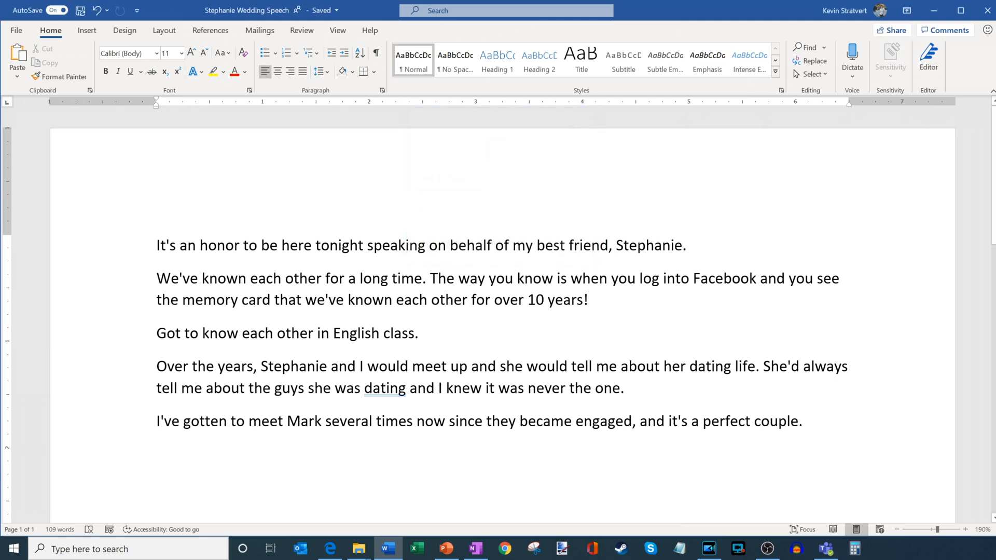
From the Office 365 home page, open OneDrive in a new tab to reach account picker
left_click(329, 549)
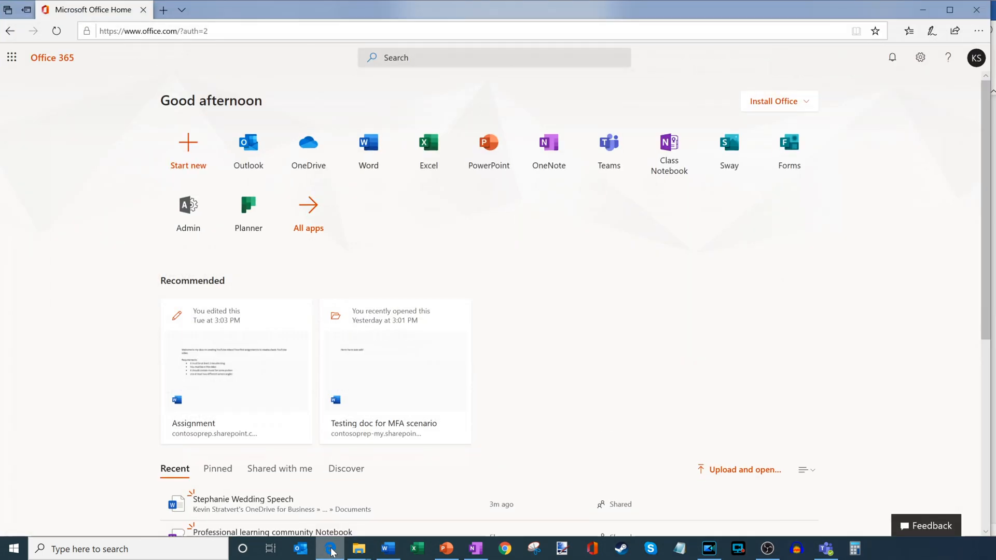
mouse_move(302, 549)
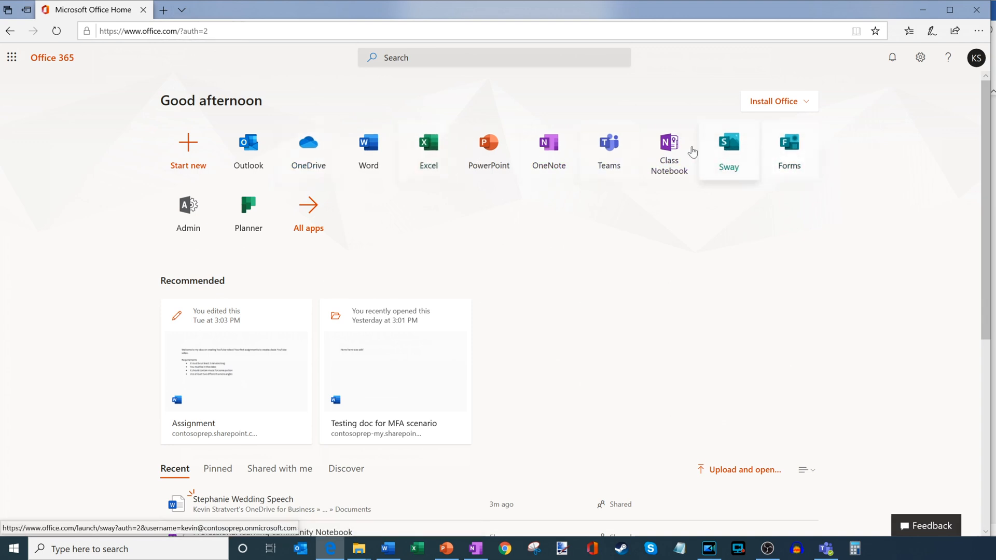
mouse_move(248, 213)
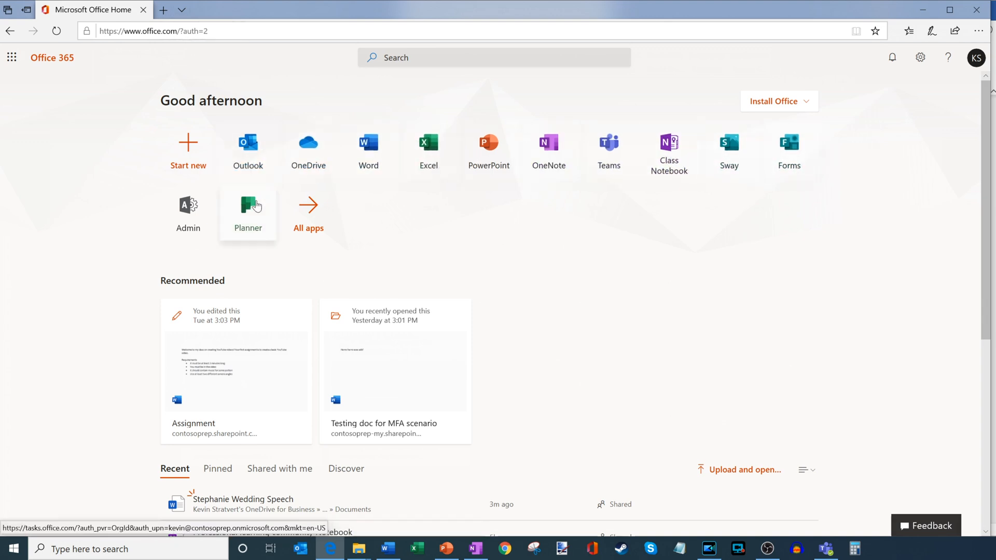
mouse_move(188, 151)
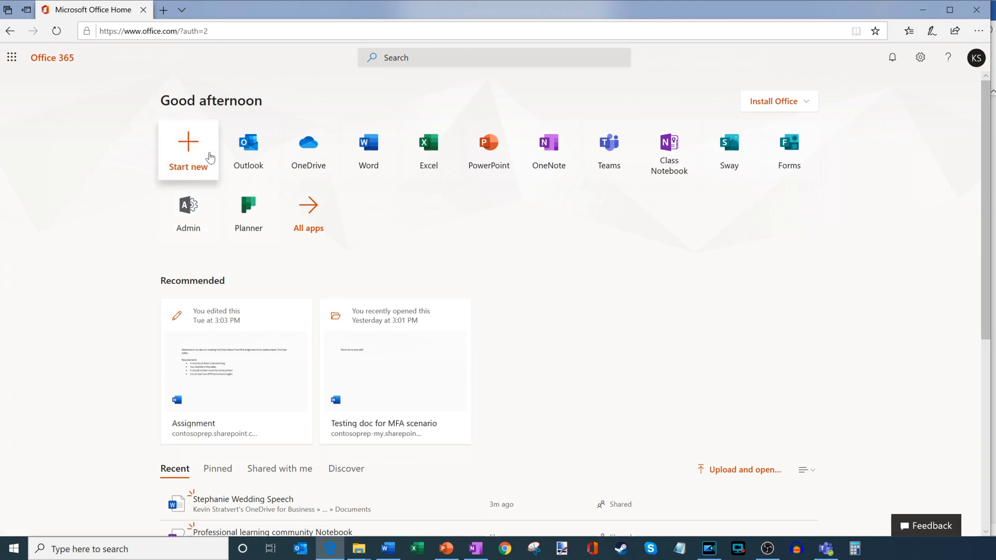
left_click(308, 146)
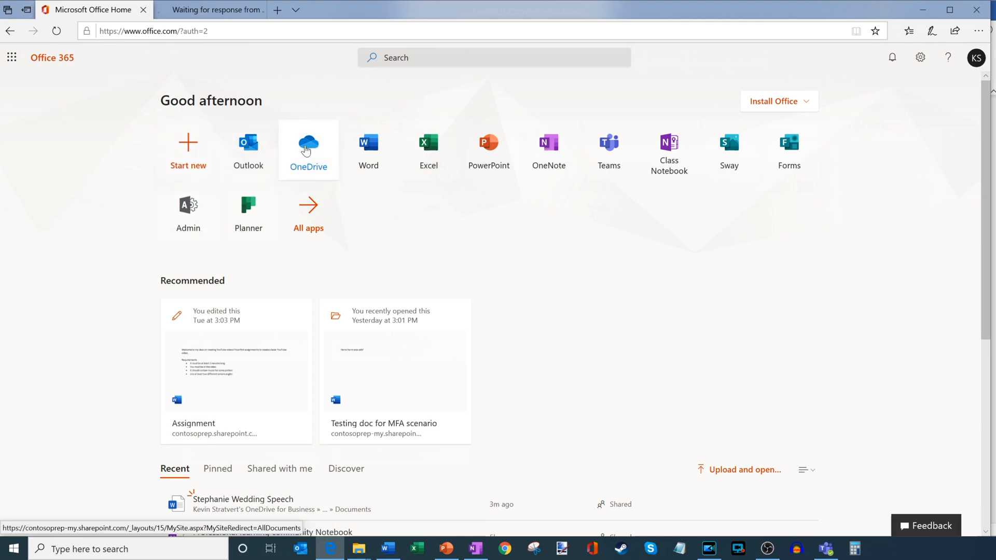
left_click(308, 143)
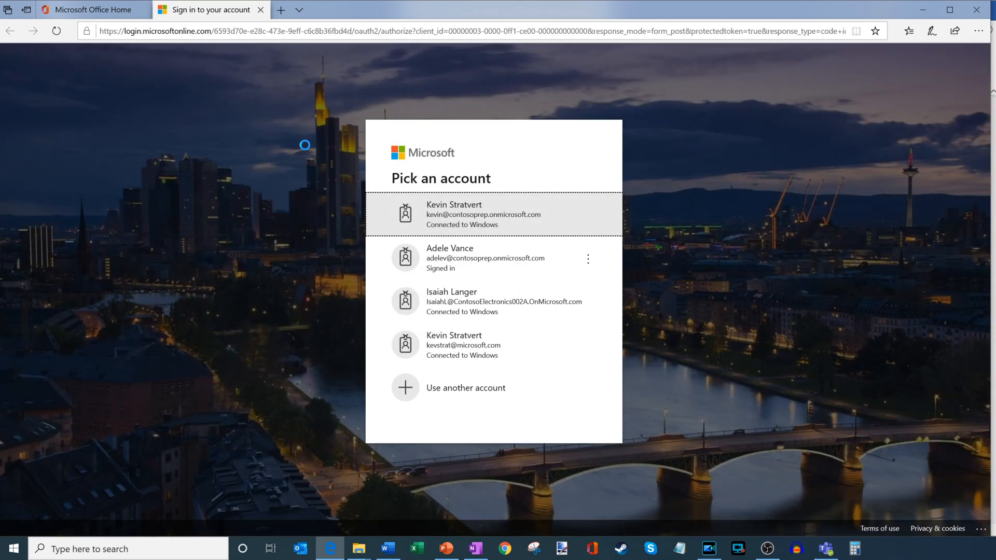
Sign in with the work account and copy a sharing link for Stephanie Wedding Speech.docx
left_click(483, 214)
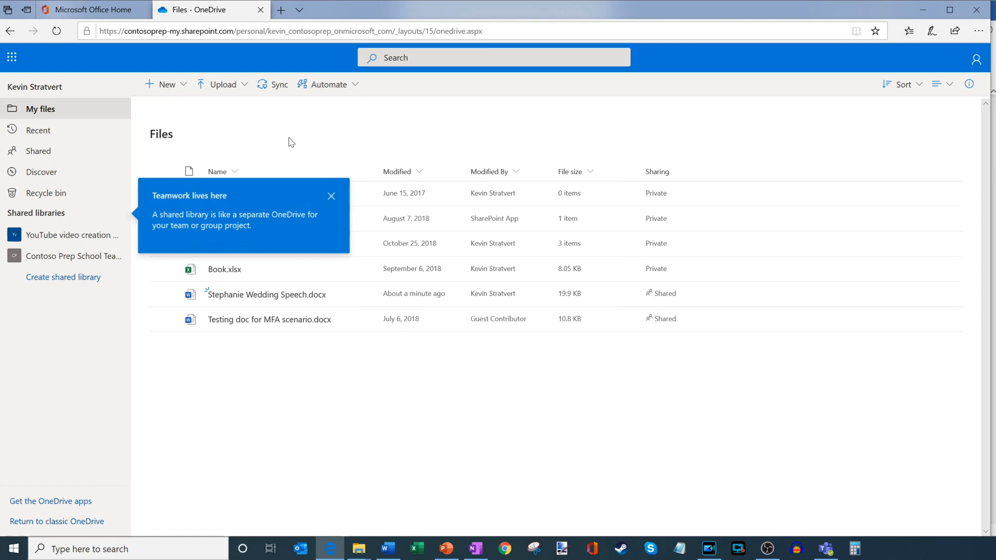
left_click(331, 196)
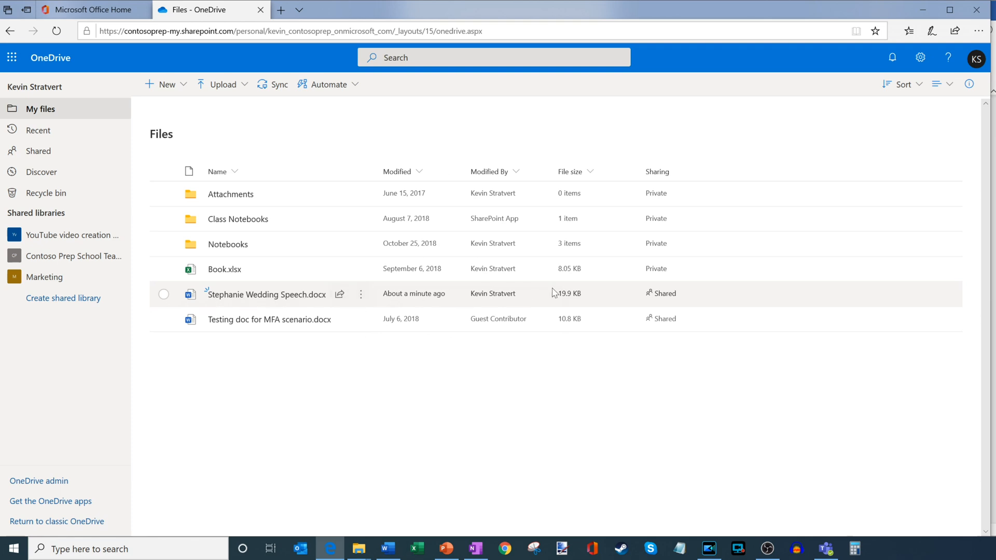
mouse_move(194, 300)
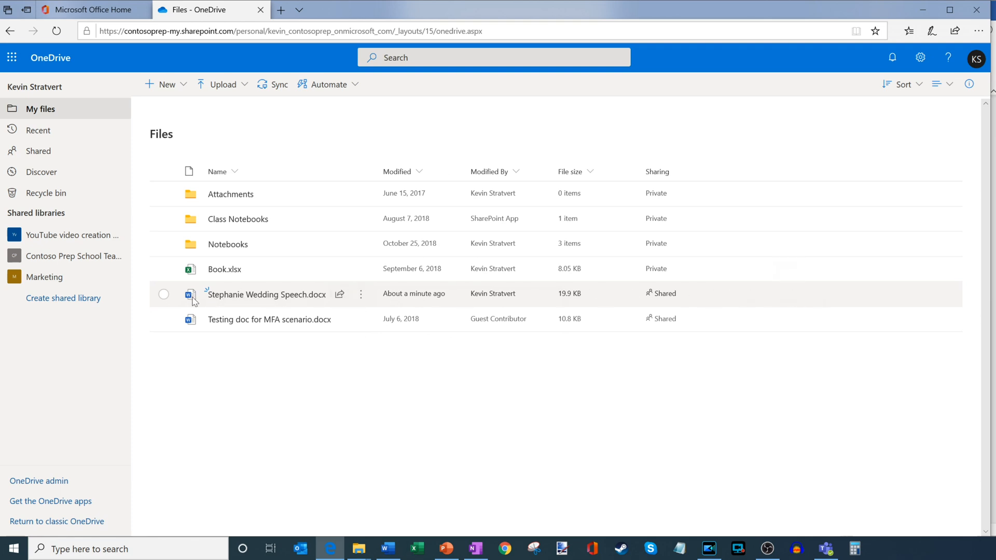
mouse_move(724, 296)
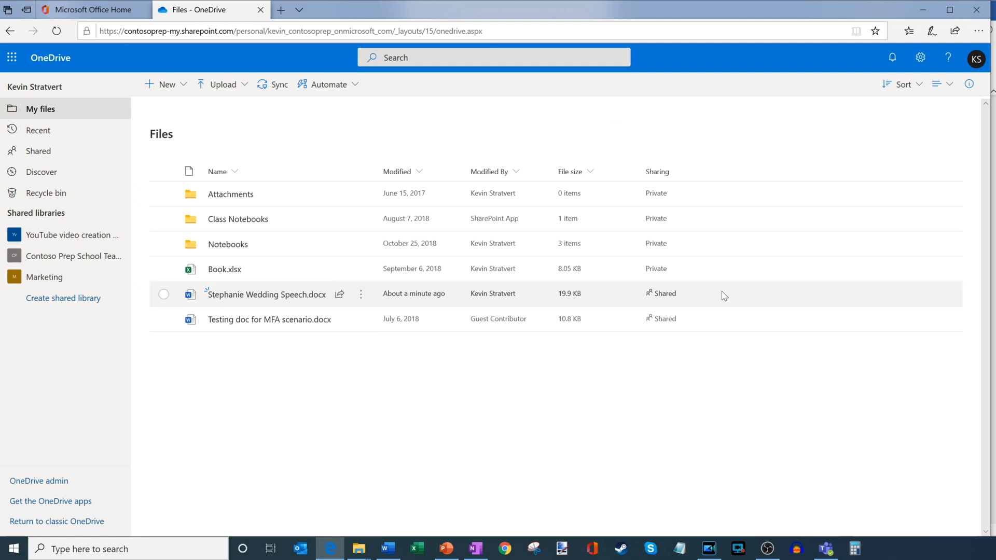
mouse_move(645, 304)
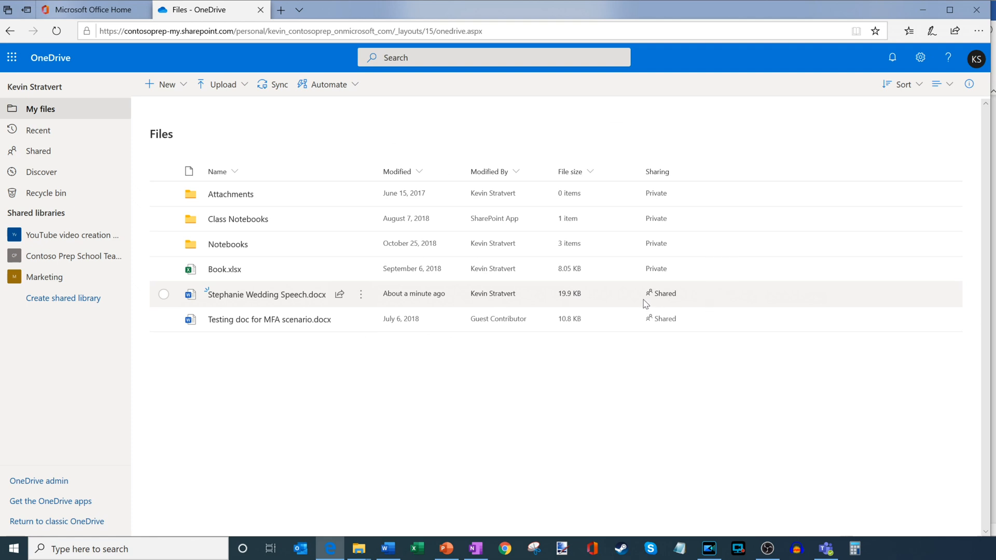
mouse_move(623, 306)
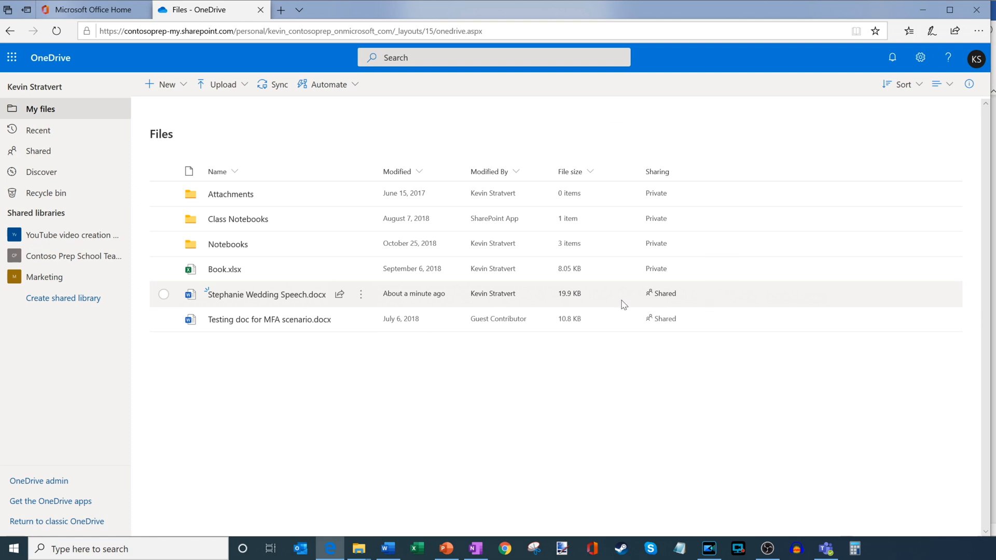
mouse_move(379, 305)
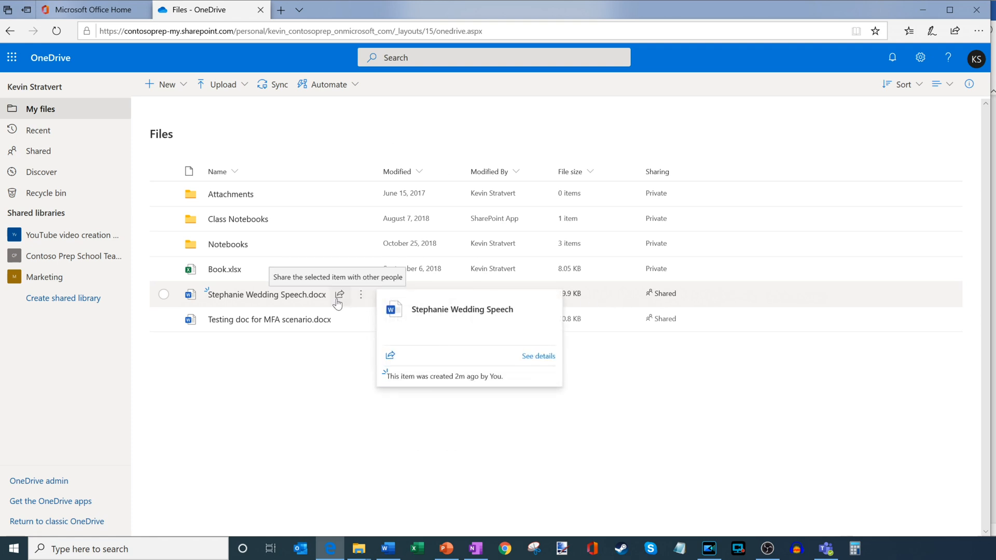
left_click(339, 294)
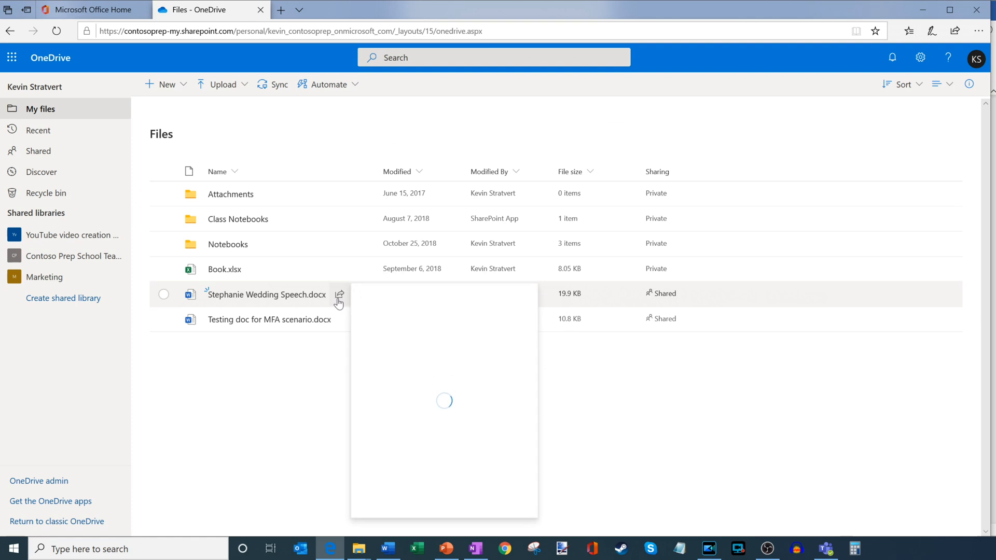
left_click(340, 294)
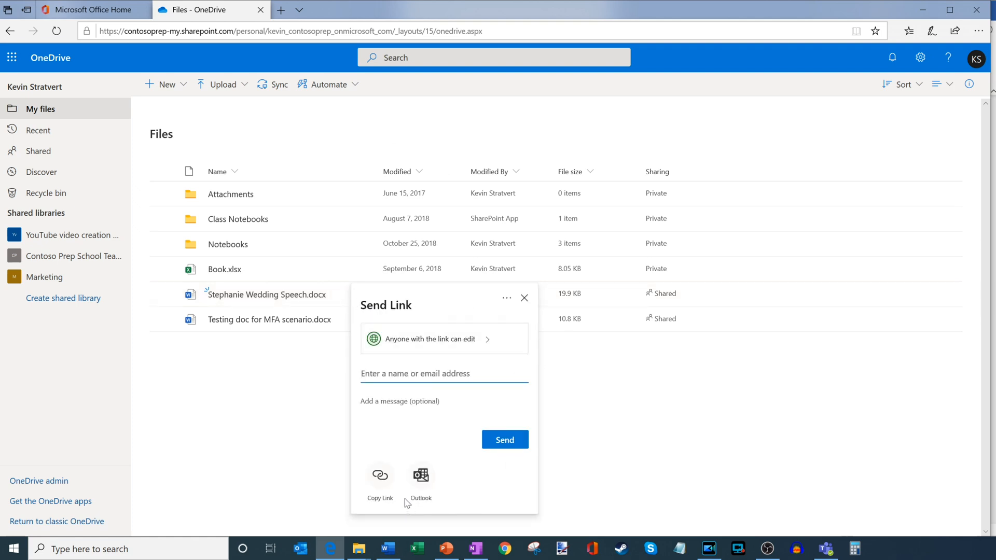
mouse_move(415, 320)
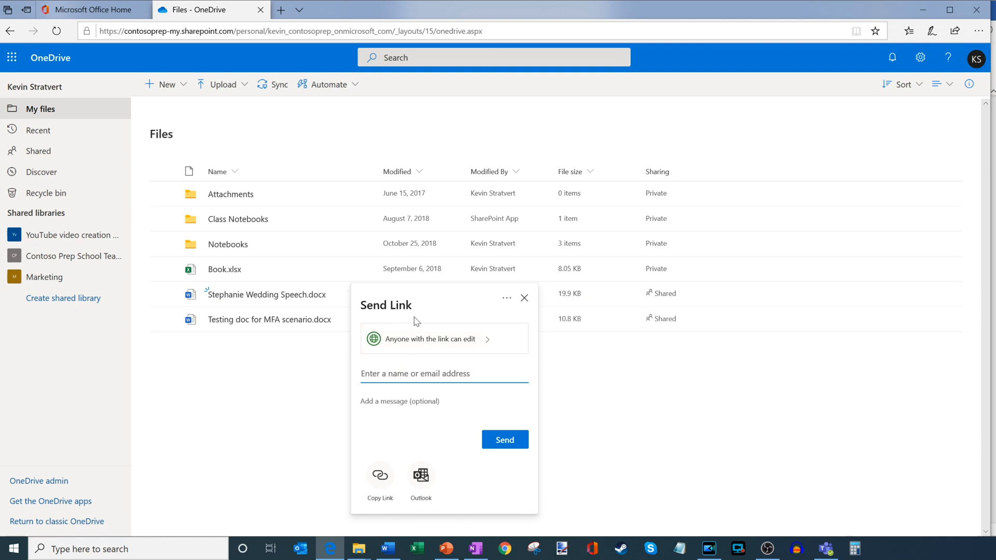
mouse_move(526, 305)
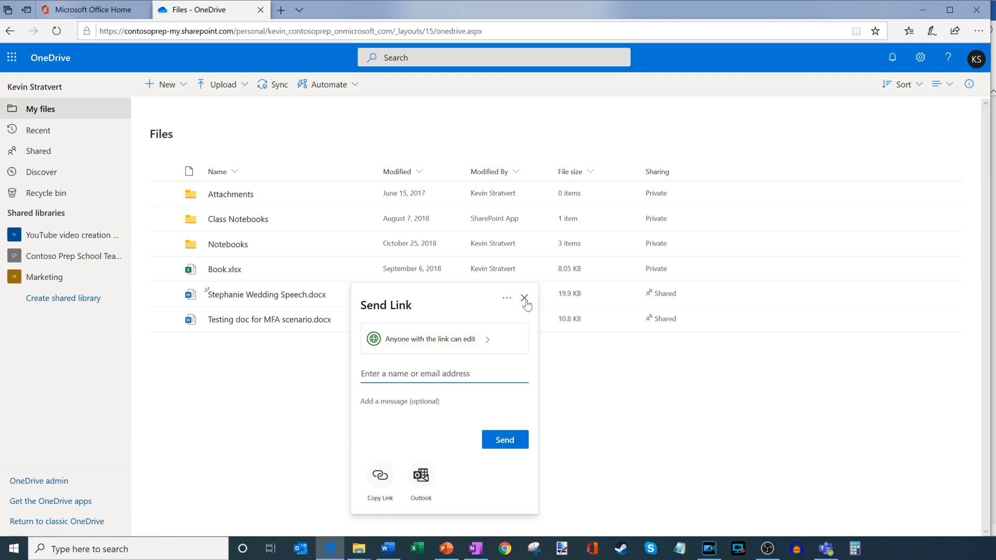
left_click(524, 298)
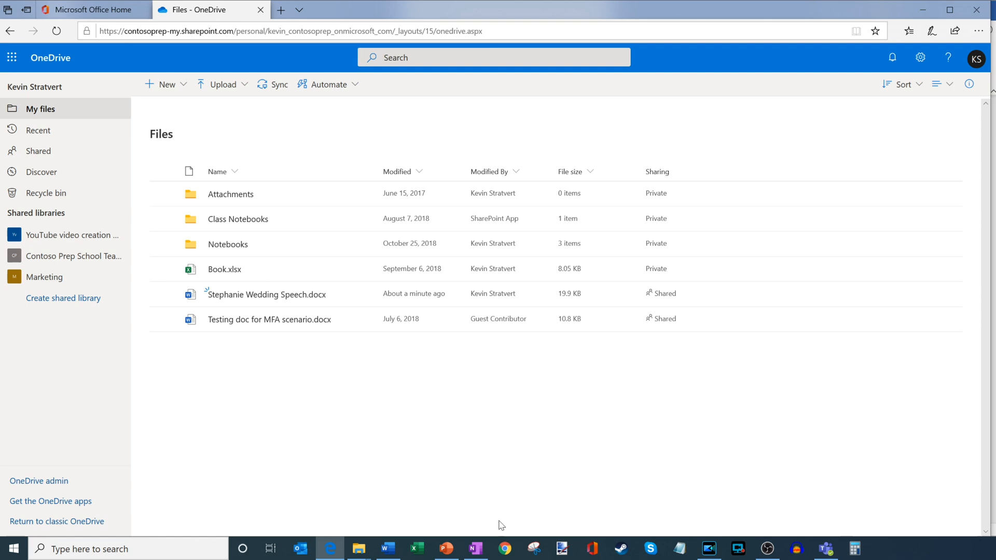
Open the pasted speech link in a new Chrome incognito window
right_click(504, 549)
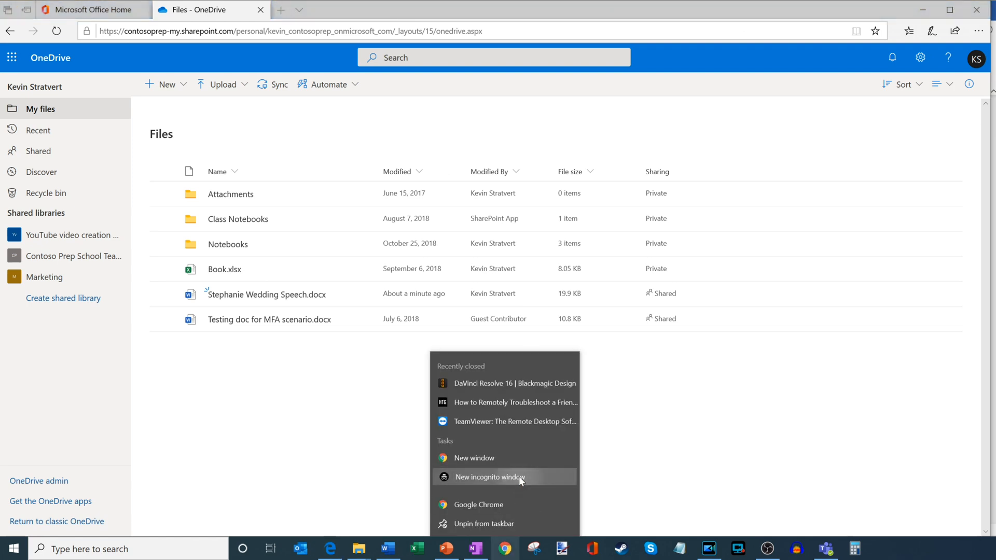
left_click(489, 476)
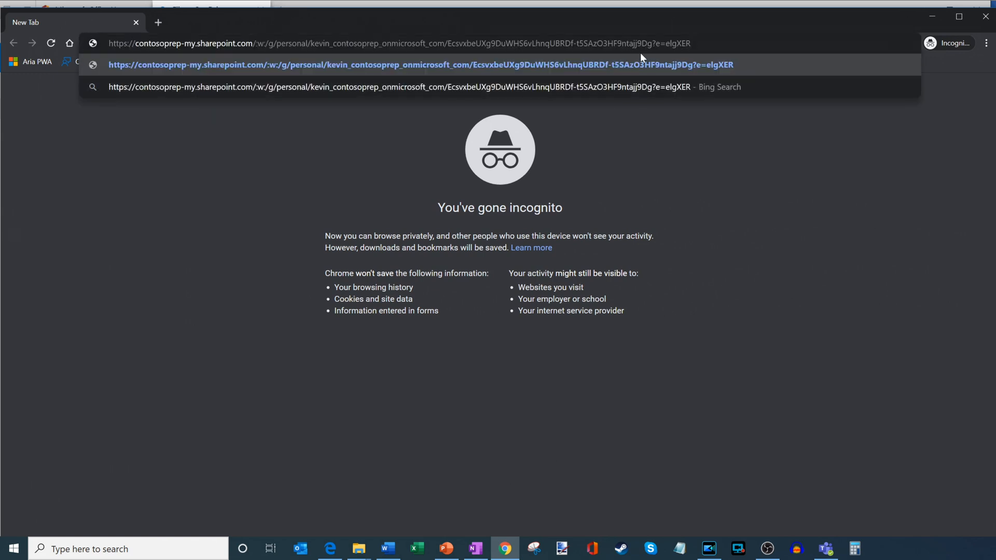
key("Return")
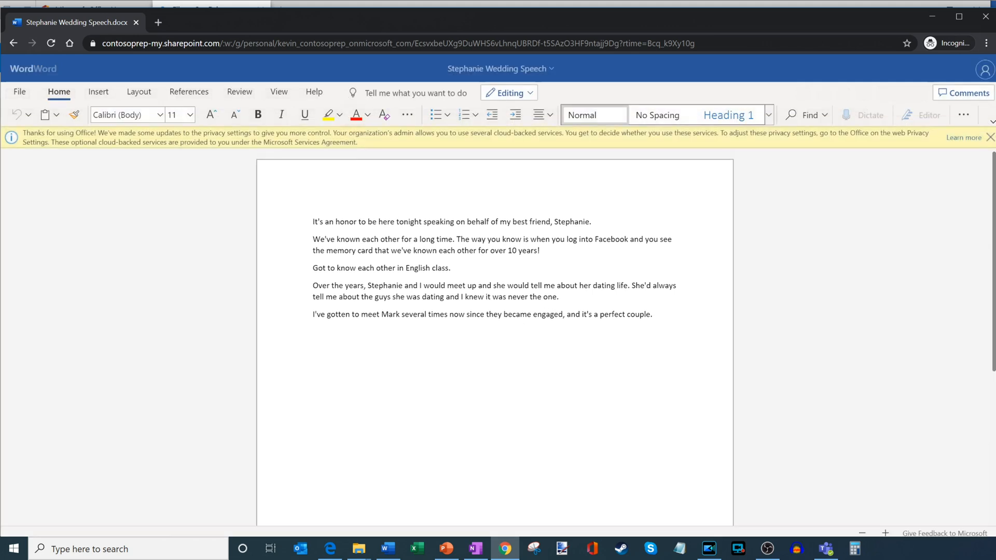
Dismiss the privacy notice, insert 'We' before 'Got to know', and arrange both windows side by side
left_click(988, 137)
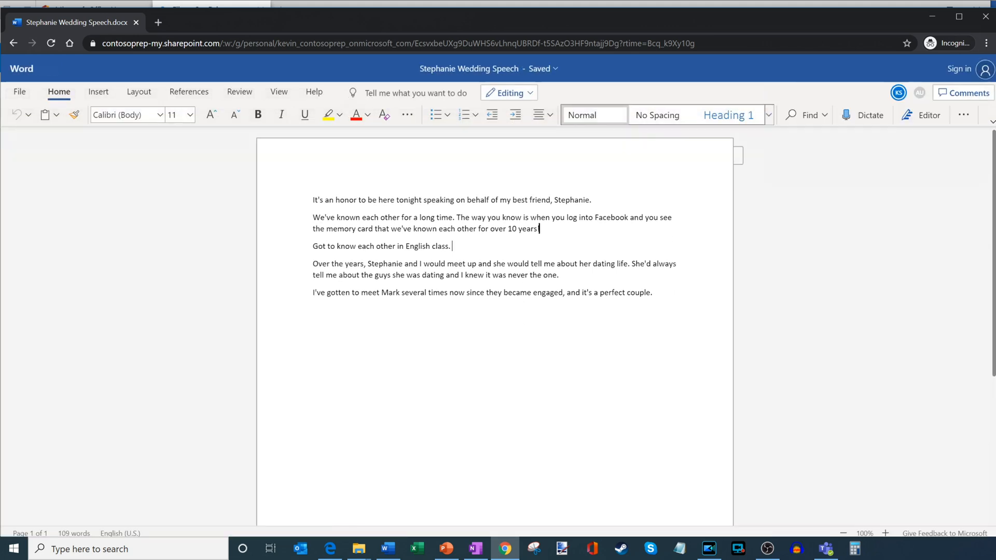
left_click(312, 245)
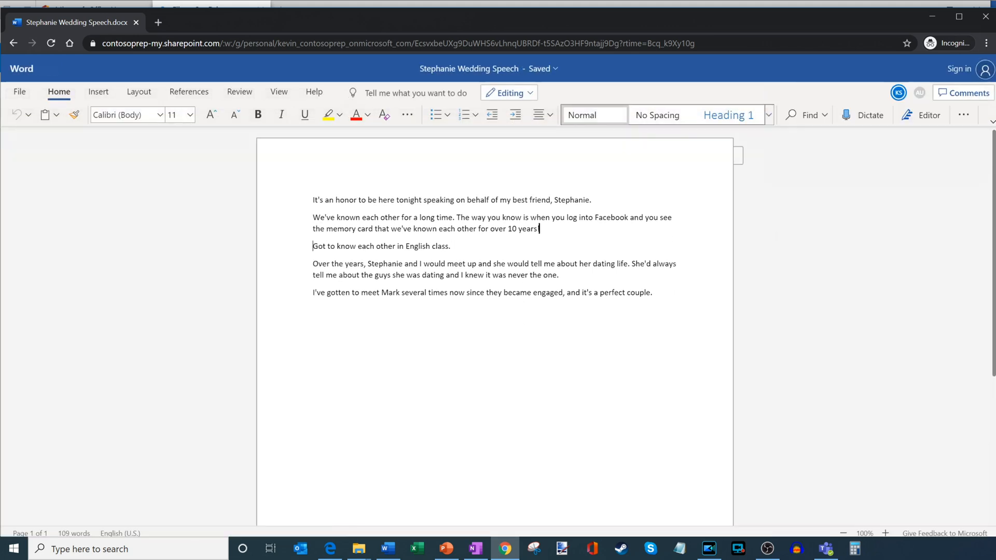
type("We g")
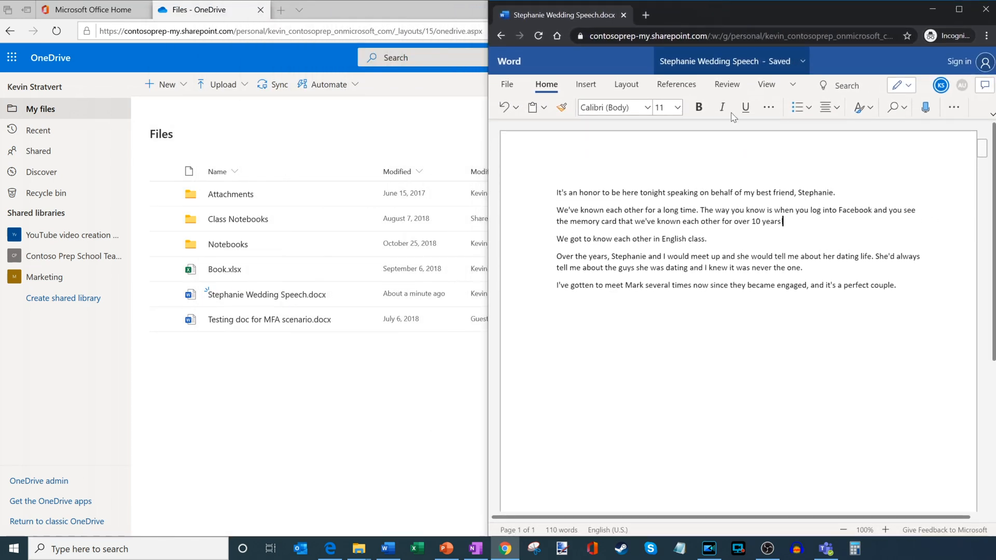
left_click(387, 548)
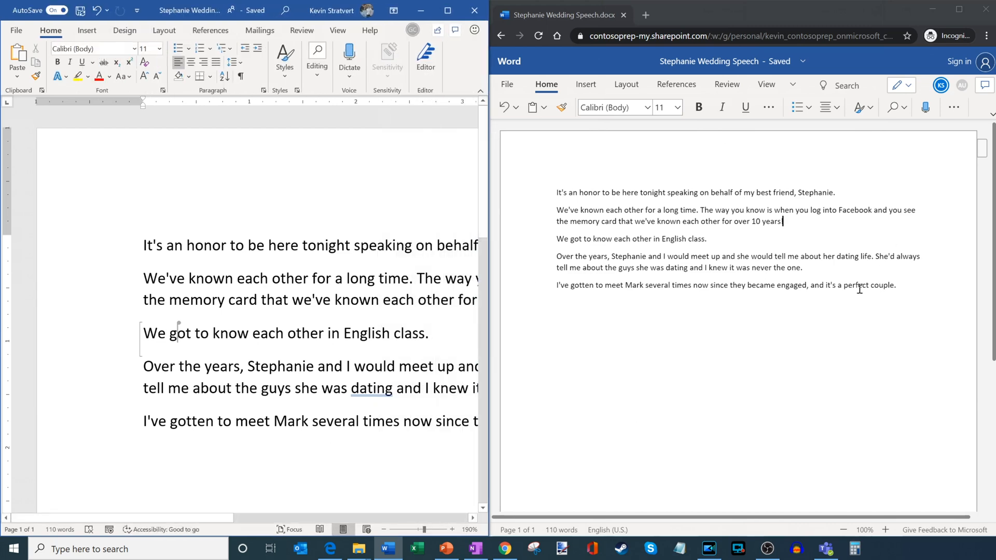
After 'English class.', type 'We were on the same project, which is how we started getting to know each other better.'
left_click(384, 529)
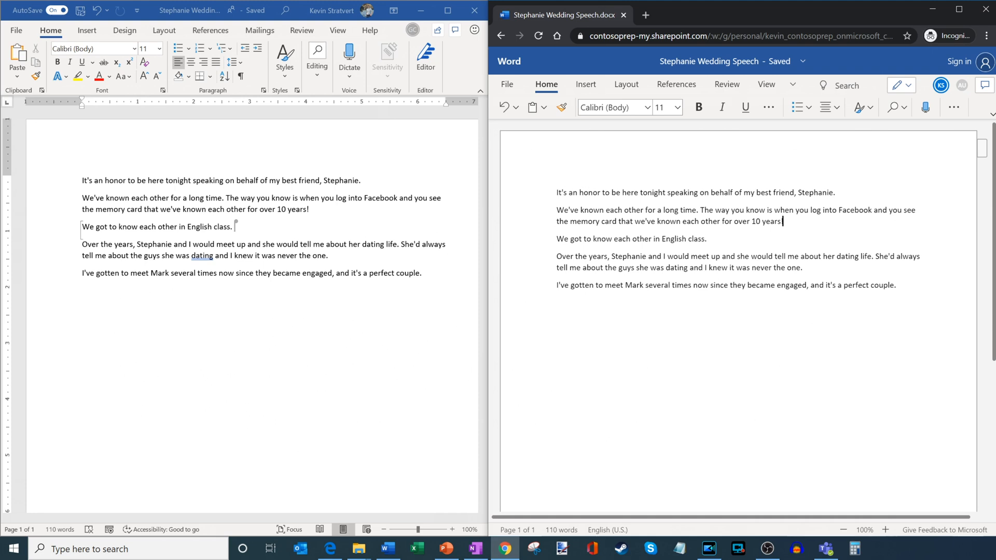
type("W")
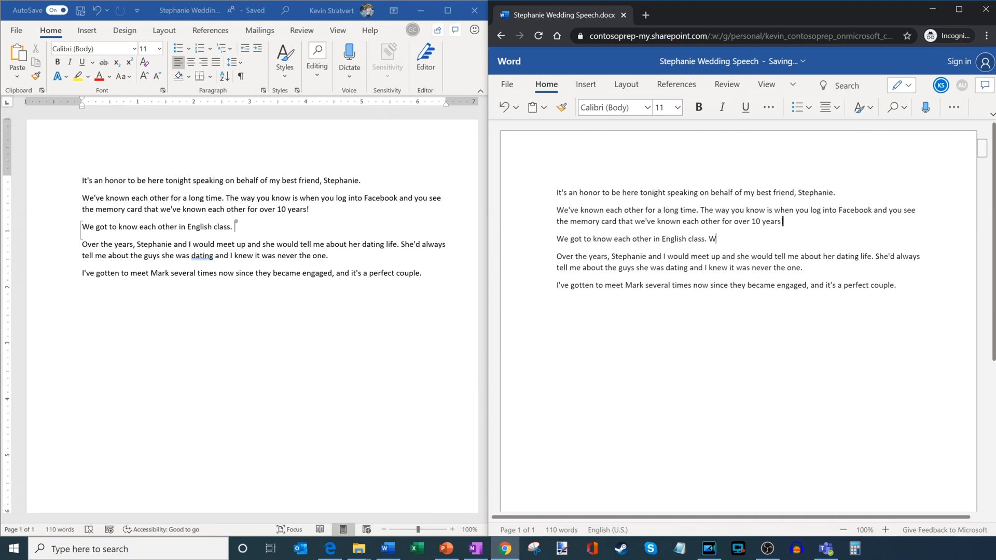
type("e")
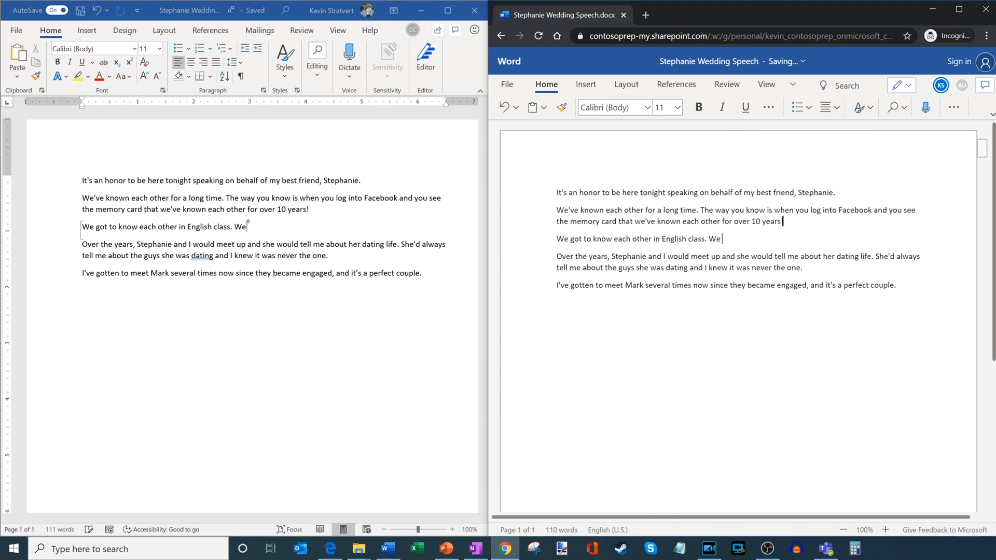
type("were on the same project, which is how we started getting to know each other better.")
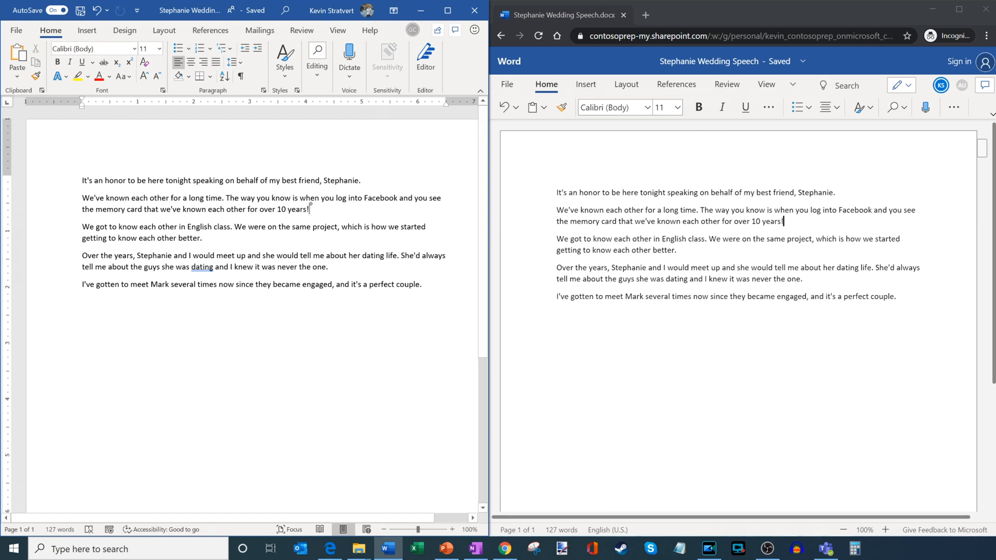
mouse_move(413, 30)
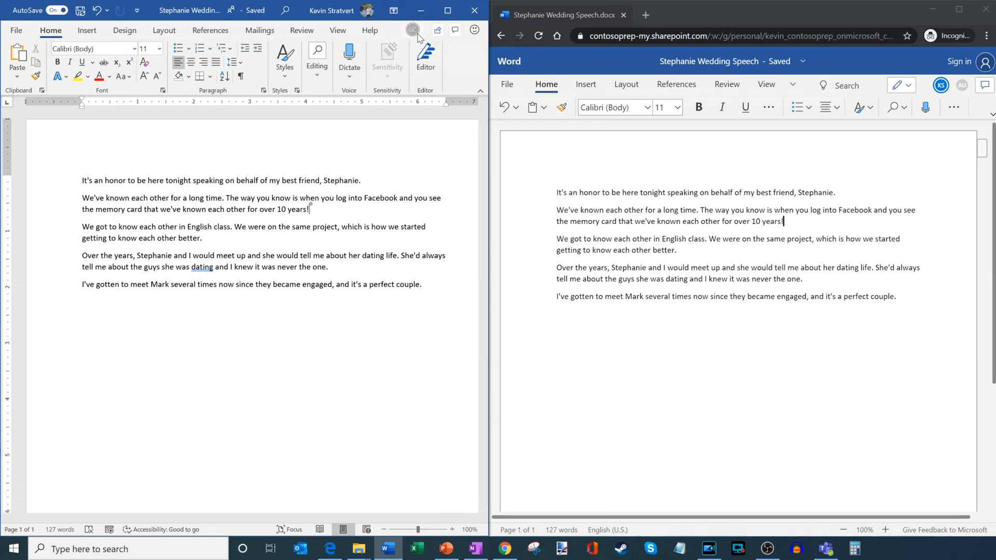
mouse_move(413, 30)
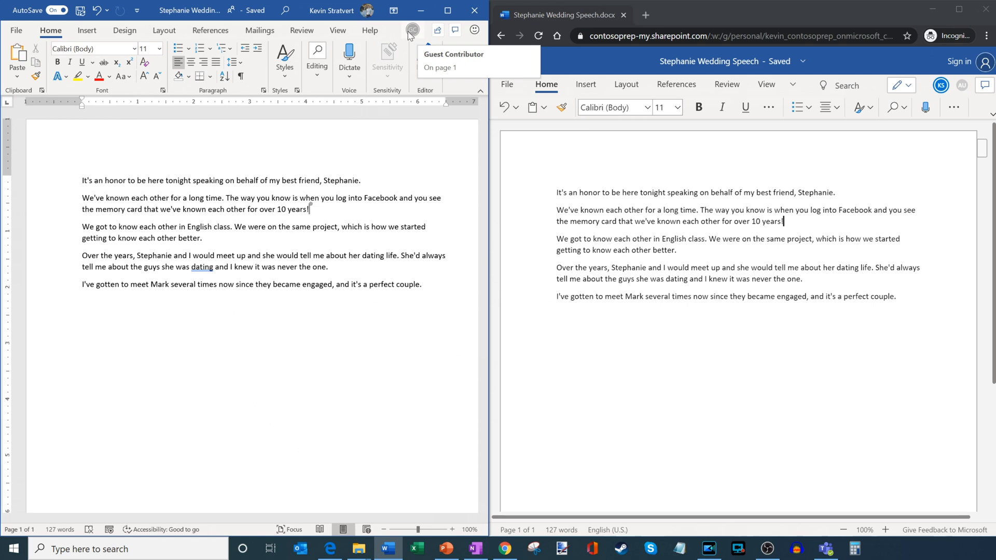